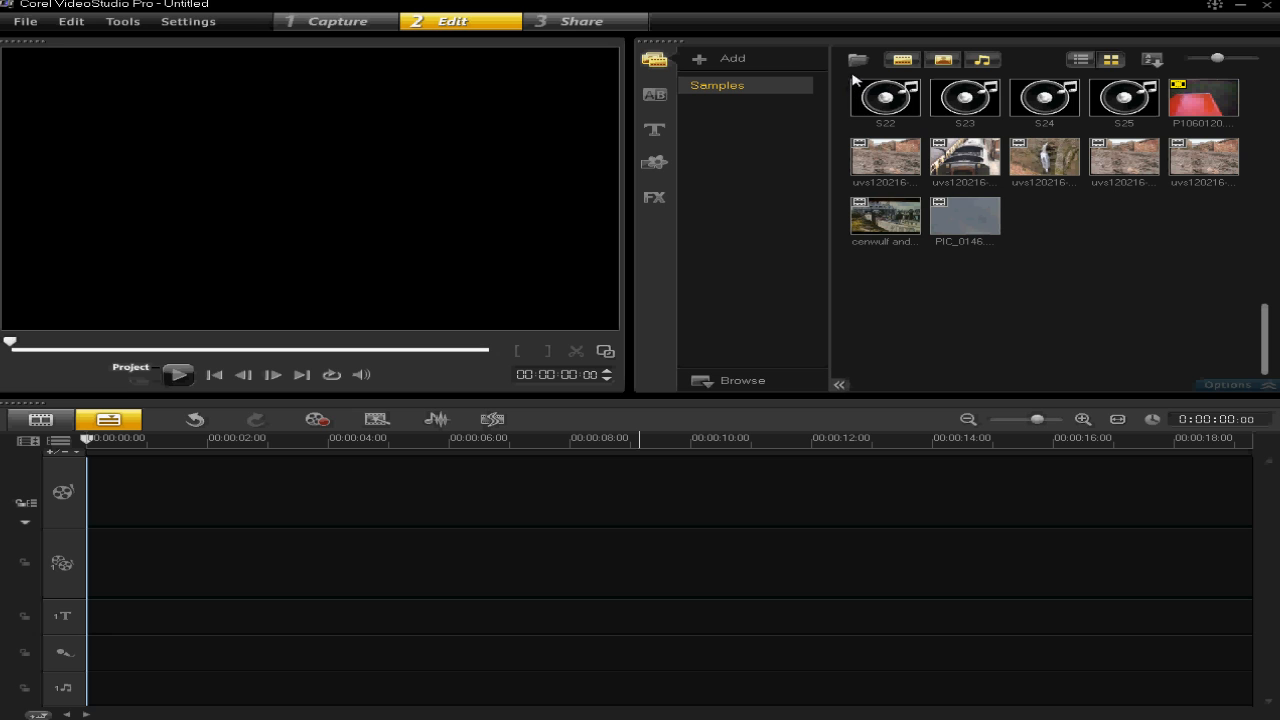
pyautogui.moveTo(856, 60)
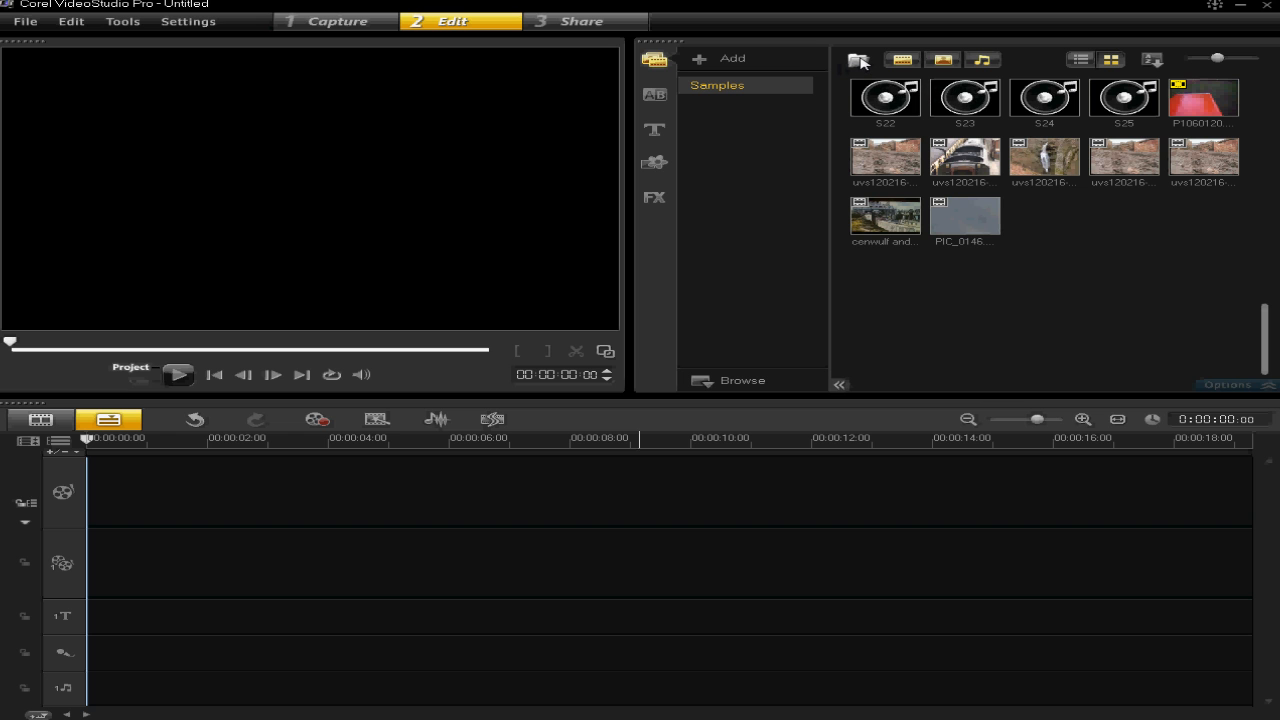
# Bring up the Browse Media Files dialog from the library's Import Media Files button.
pyautogui.click(742, 380)
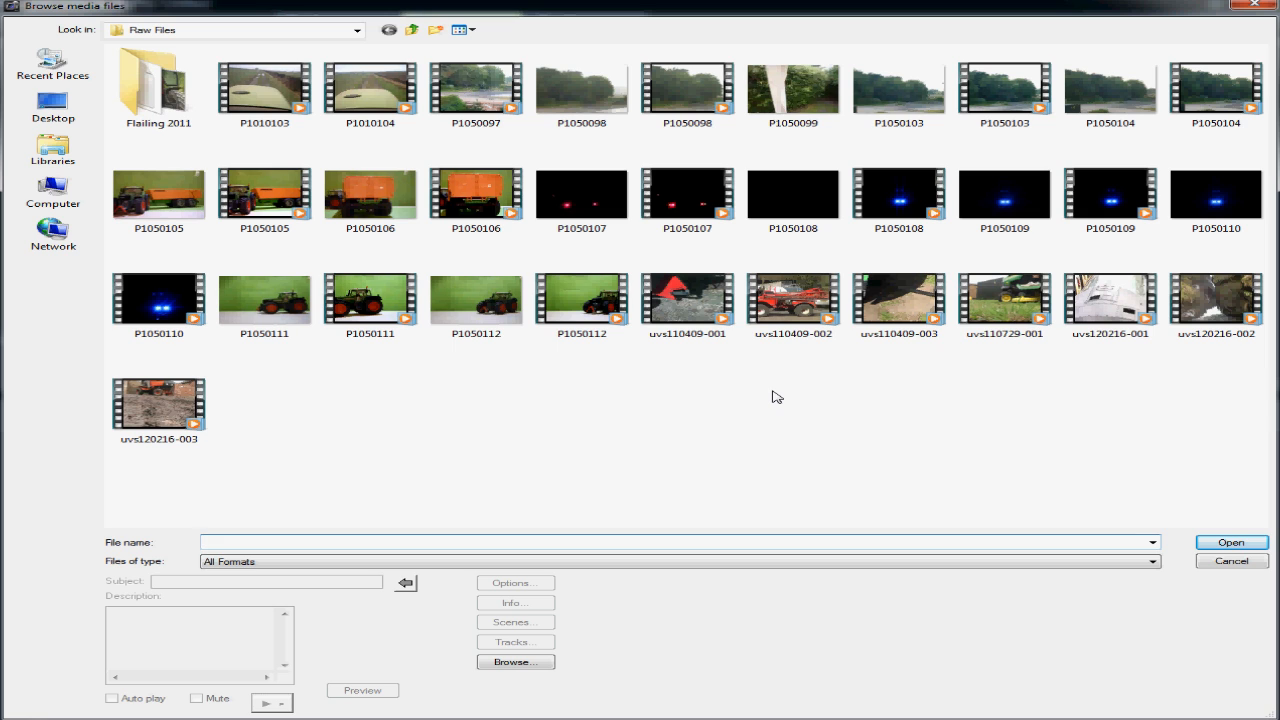
# Select P1050111 and P1050098 together and import both clips into the library.
pyautogui.click(372, 296)
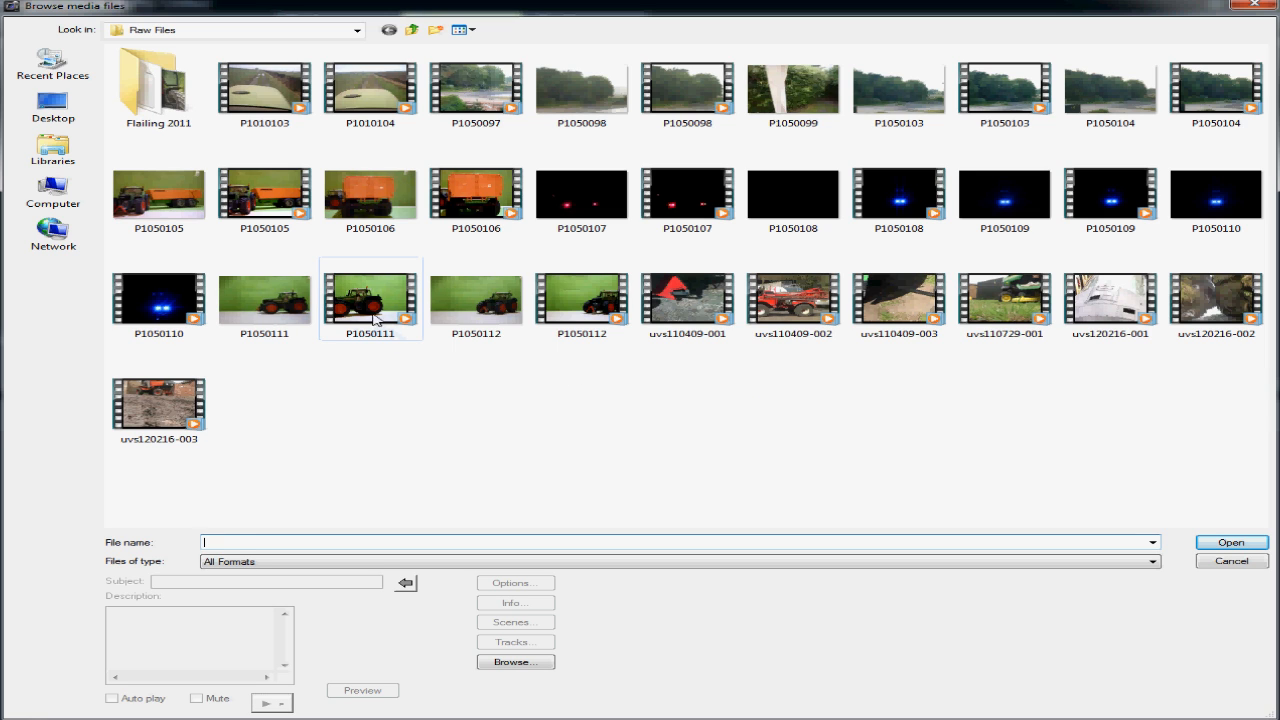
pyautogui.click(370, 298)
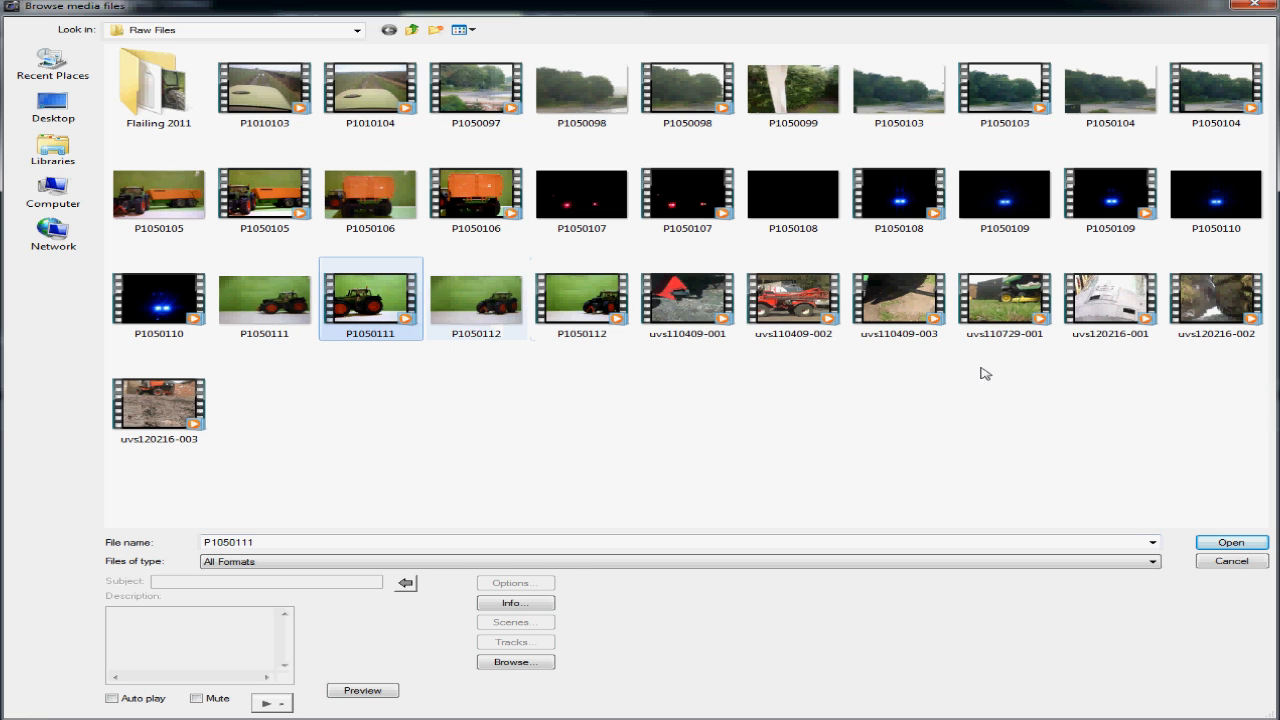
pyautogui.click(688, 84)
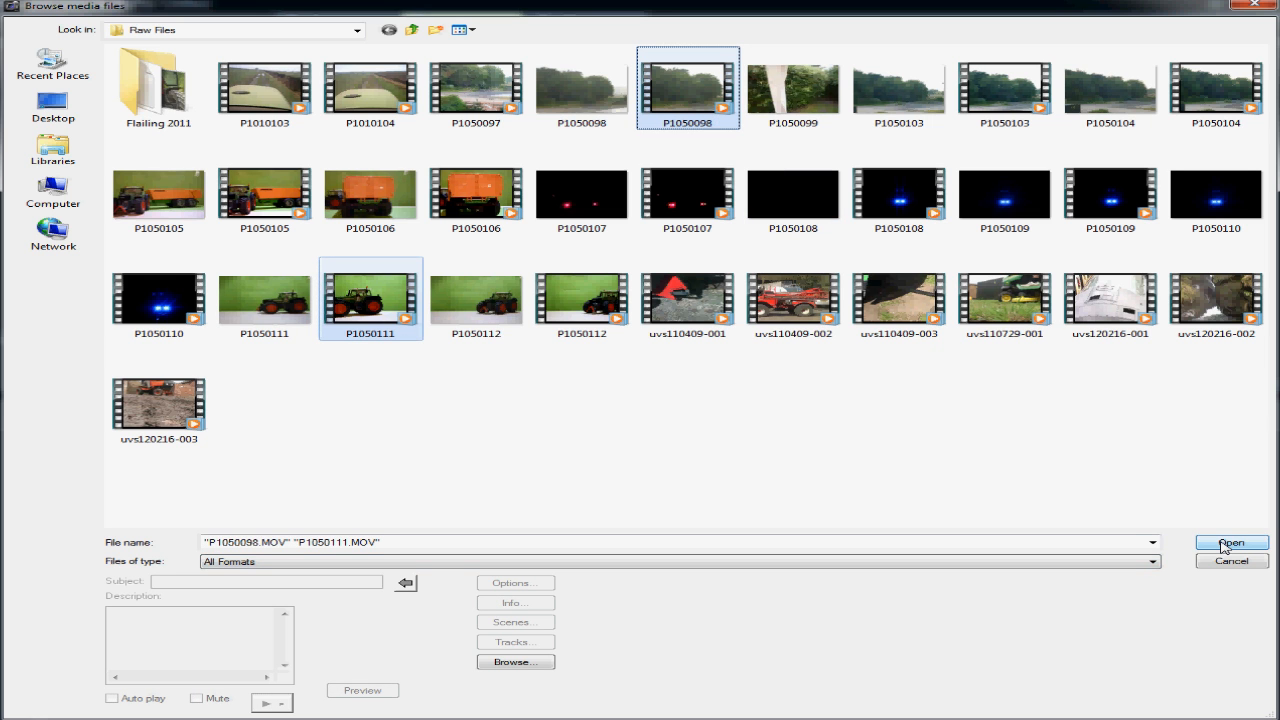
pyautogui.click(1232, 542)
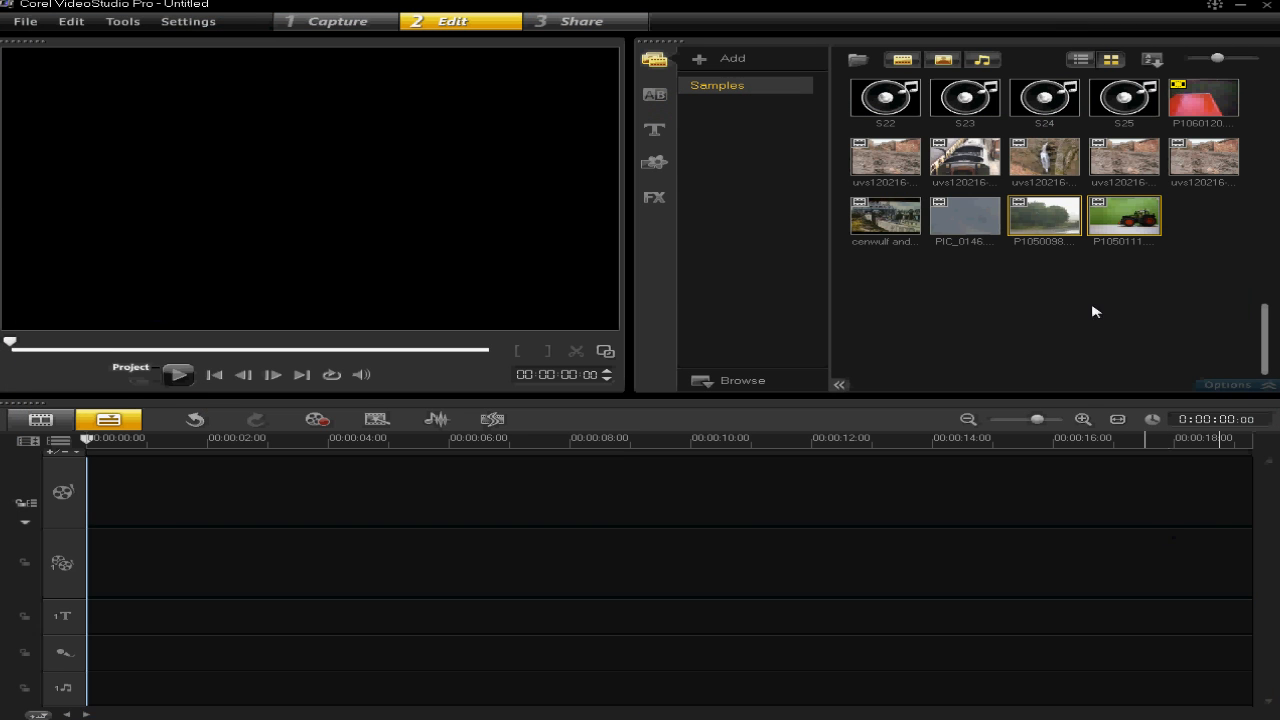
pyautogui.moveTo(1122, 222)
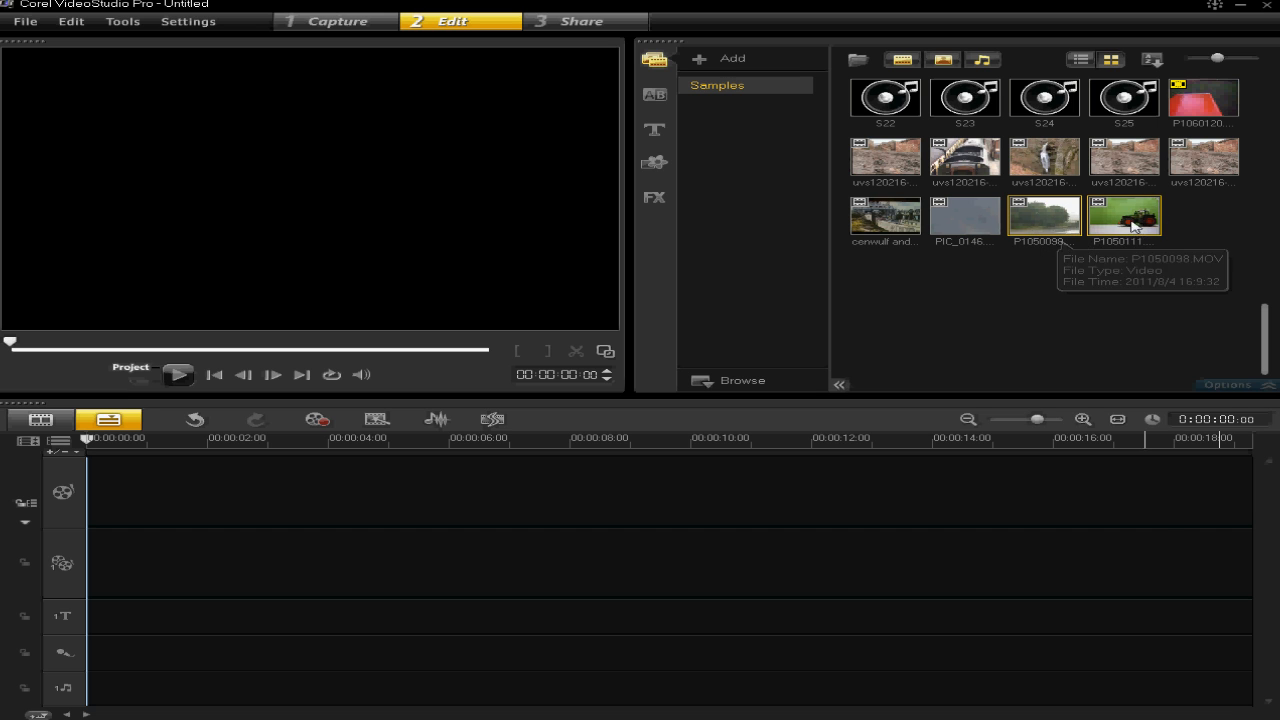
pyautogui.moveTo(1040, 322)
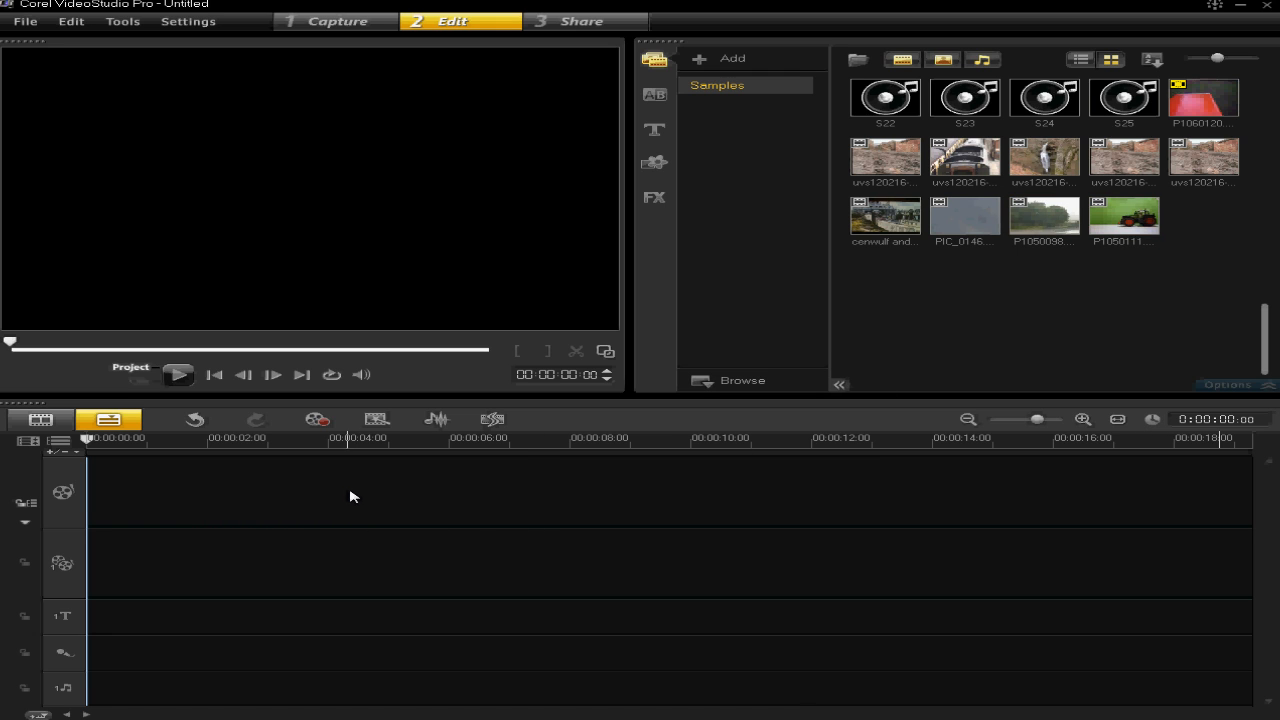
# In Track Manager enable Overlay Track #2, leave #3 off, and apply the track setup.
pyautogui.rightClick(350, 496)
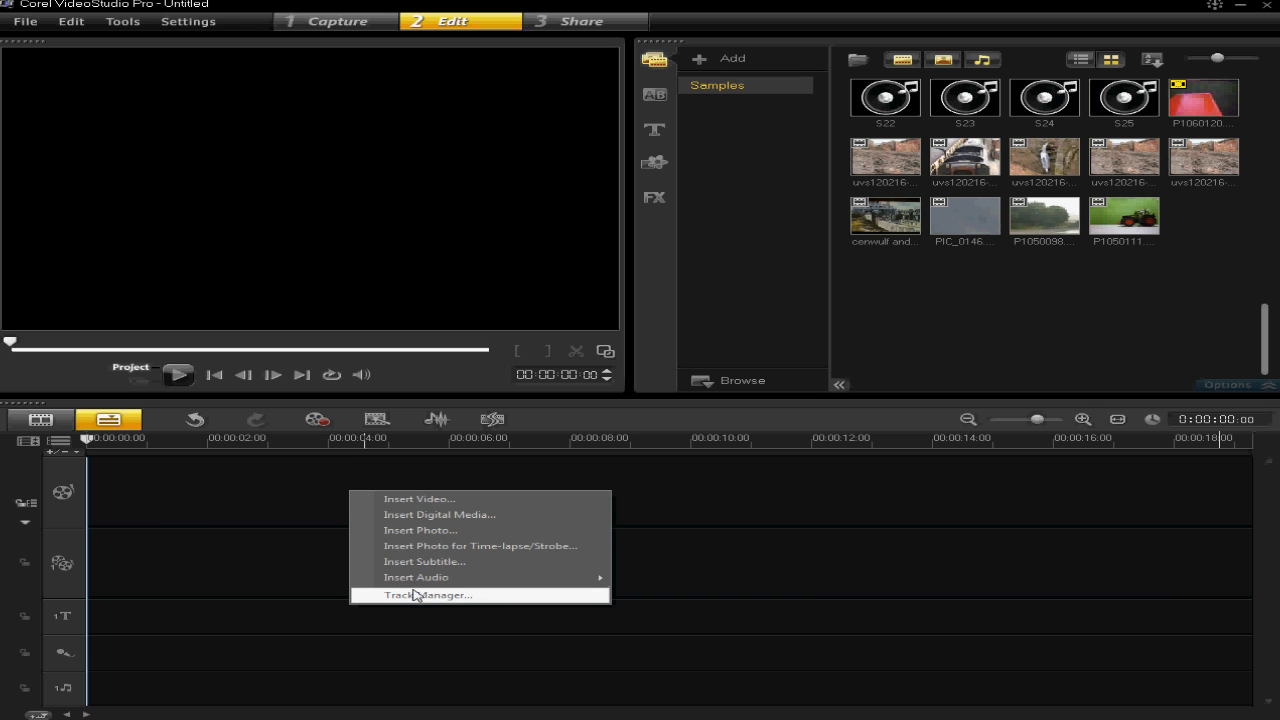
pyautogui.click(428, 594)
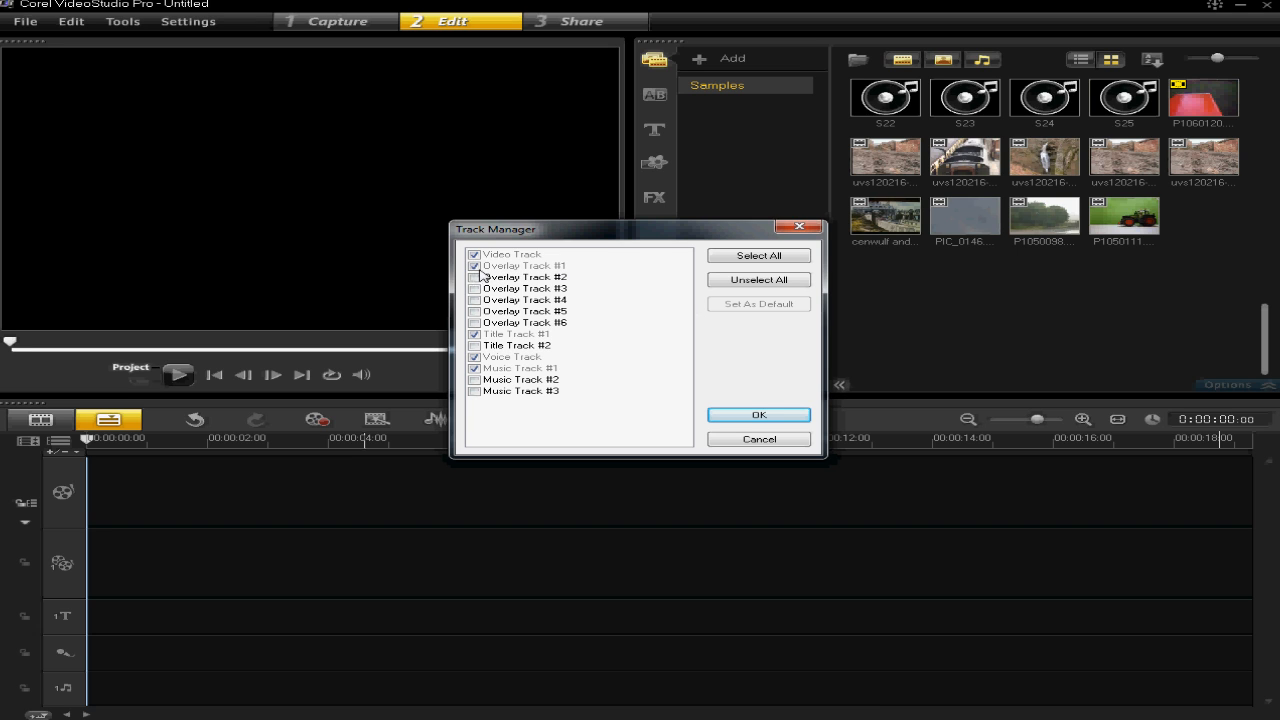
pyautogui.moveTo(32, 556)
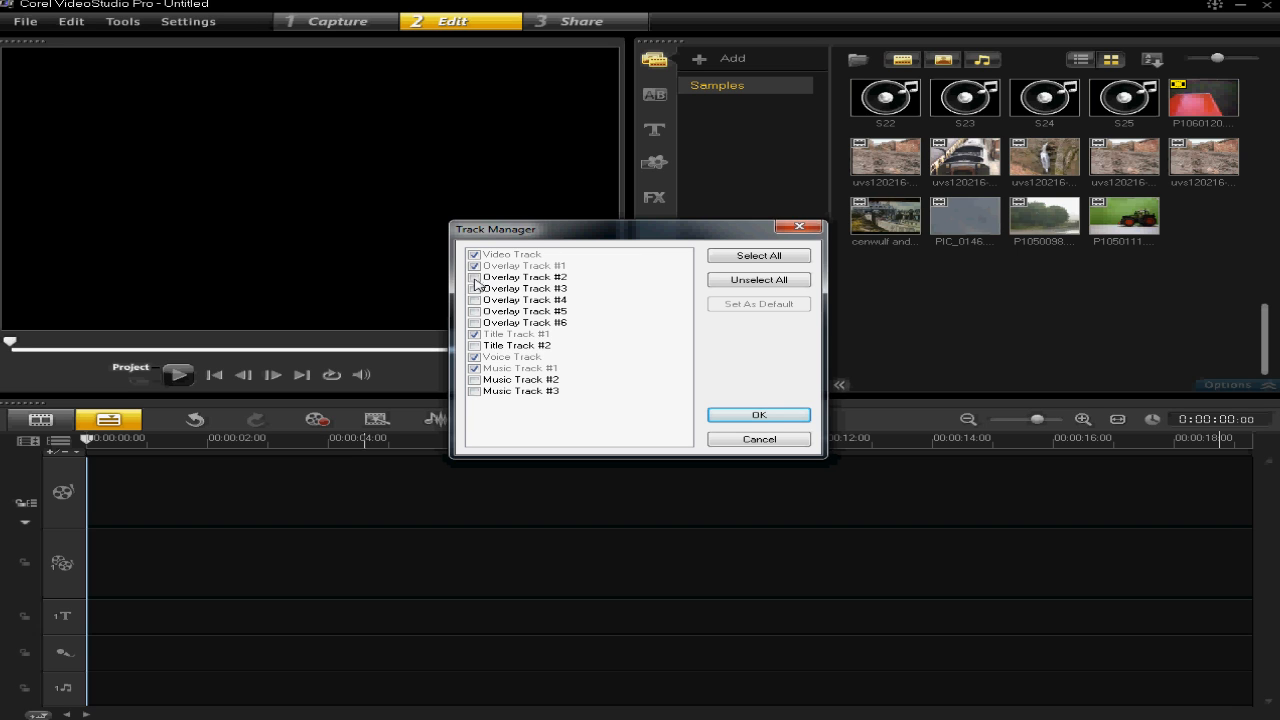
pyautogui.click(524, 276)
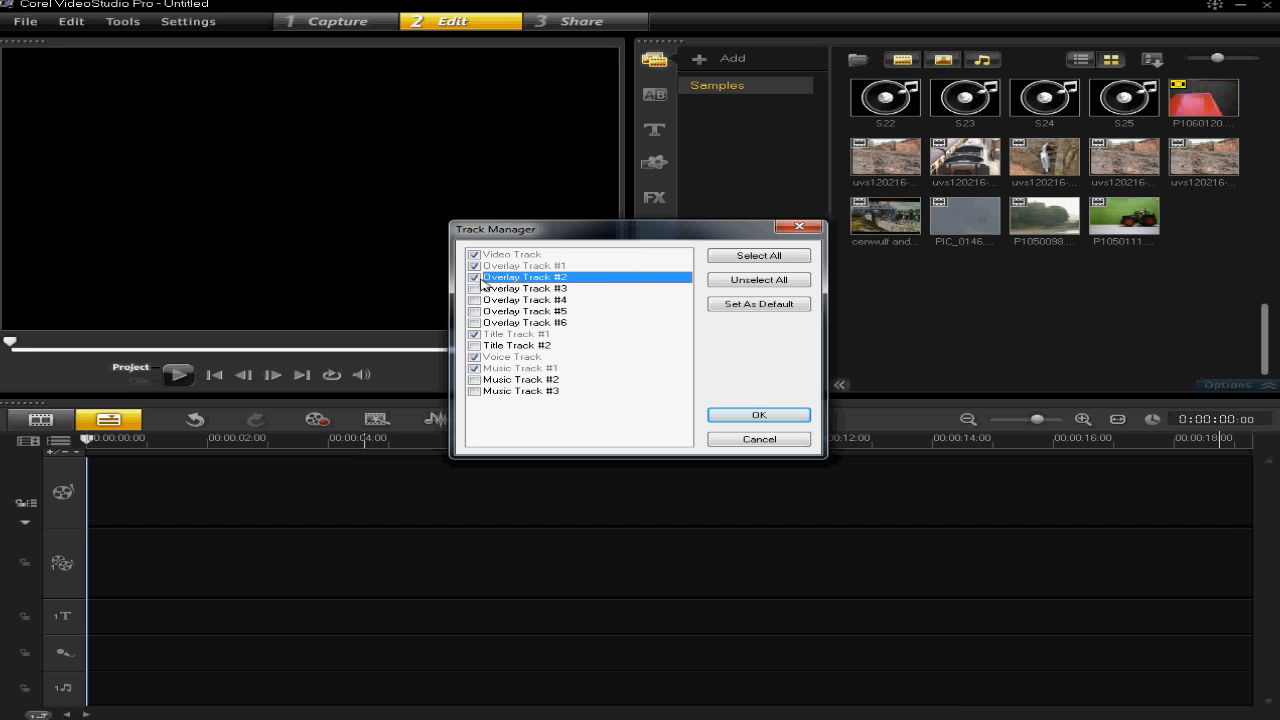
pyautogui.moveTo(616, 284)
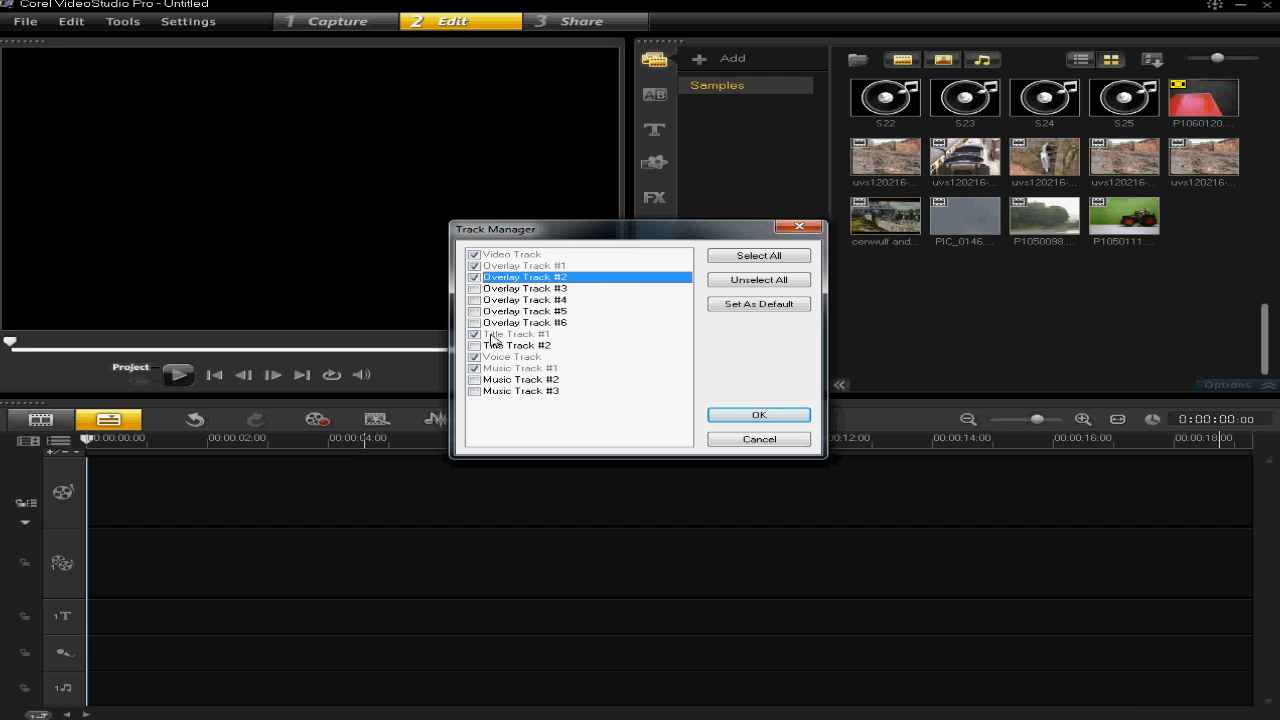
pyautogui.click(476, 292)
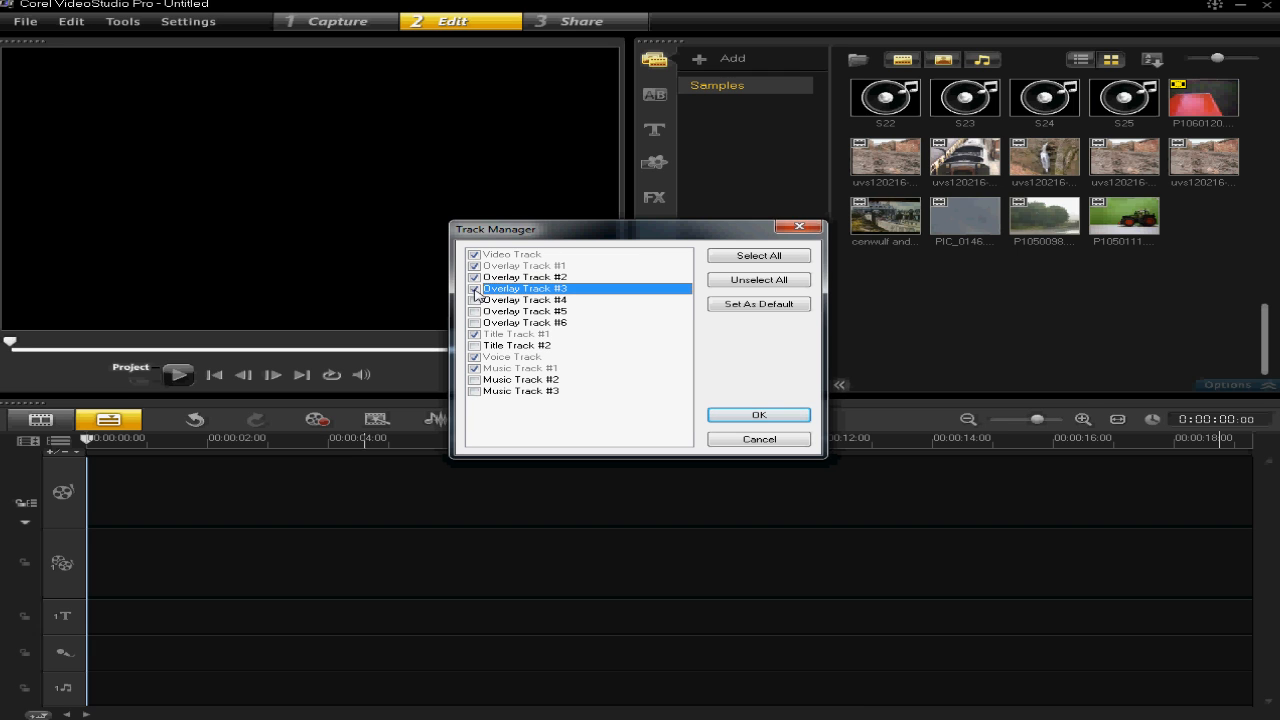
pyautogui.click(474, 288)
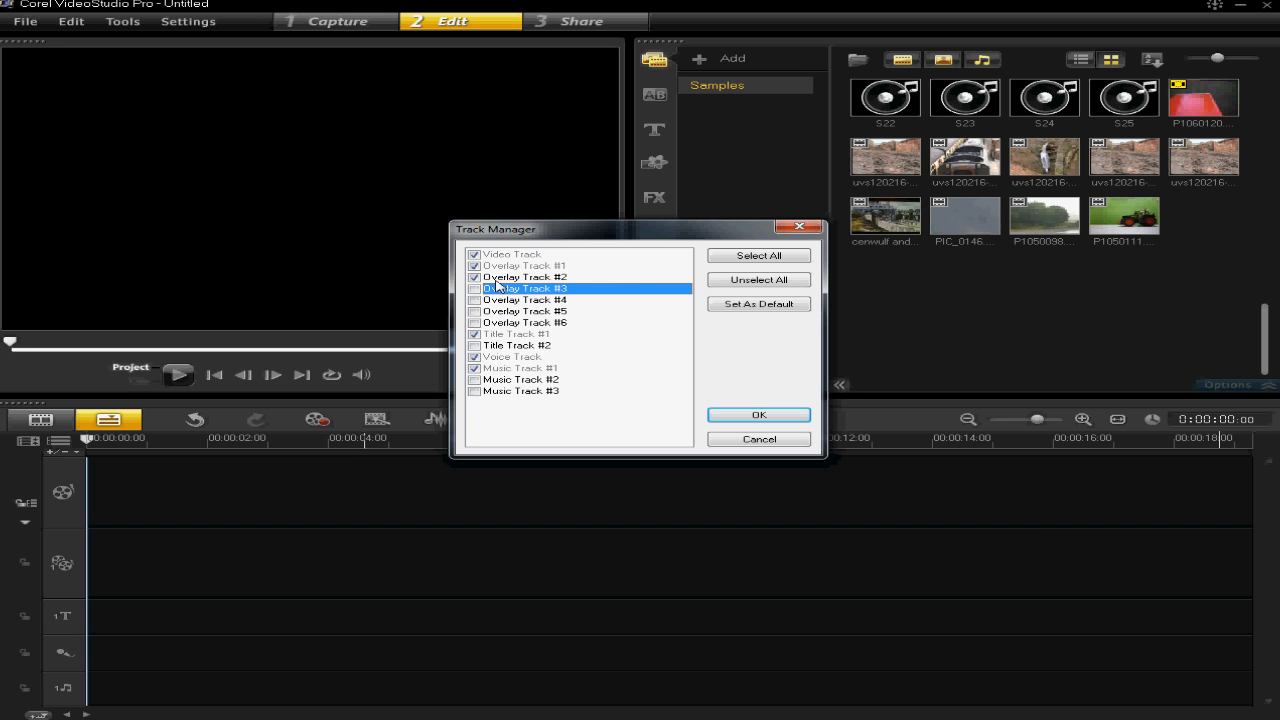
pyautogui.moveTo(758, 414)
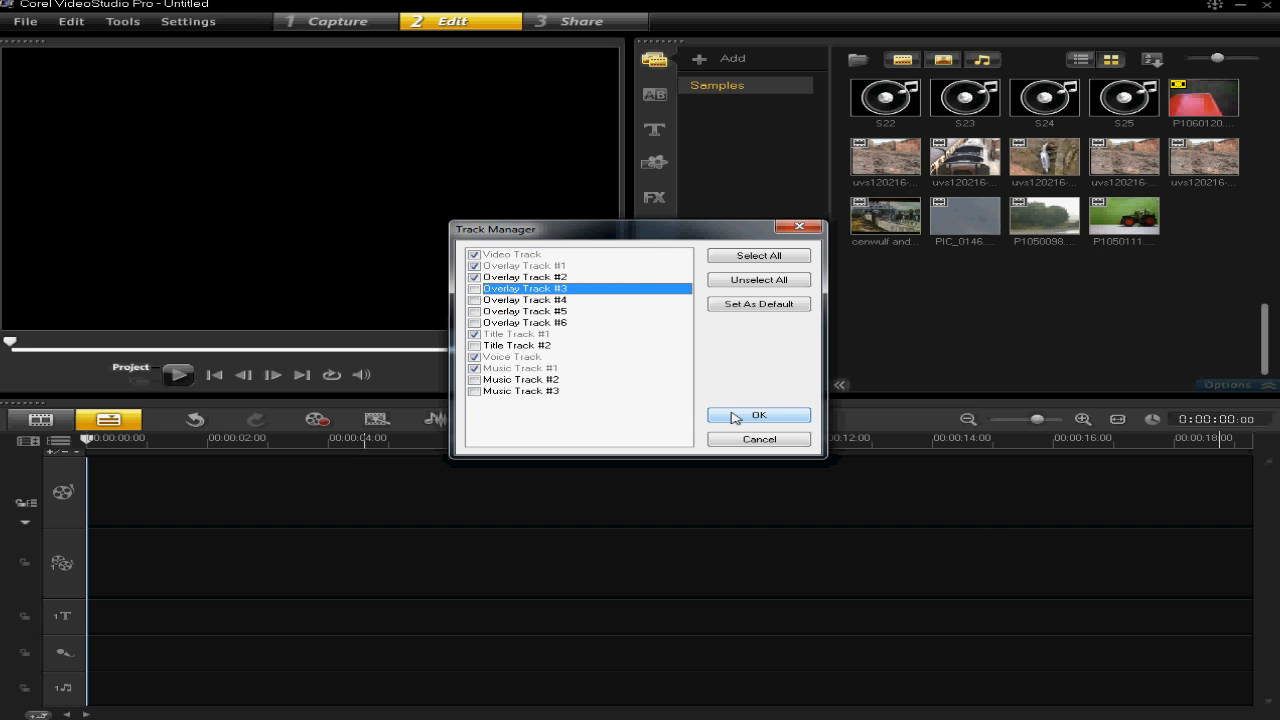
pyautogui.click(758, 414)
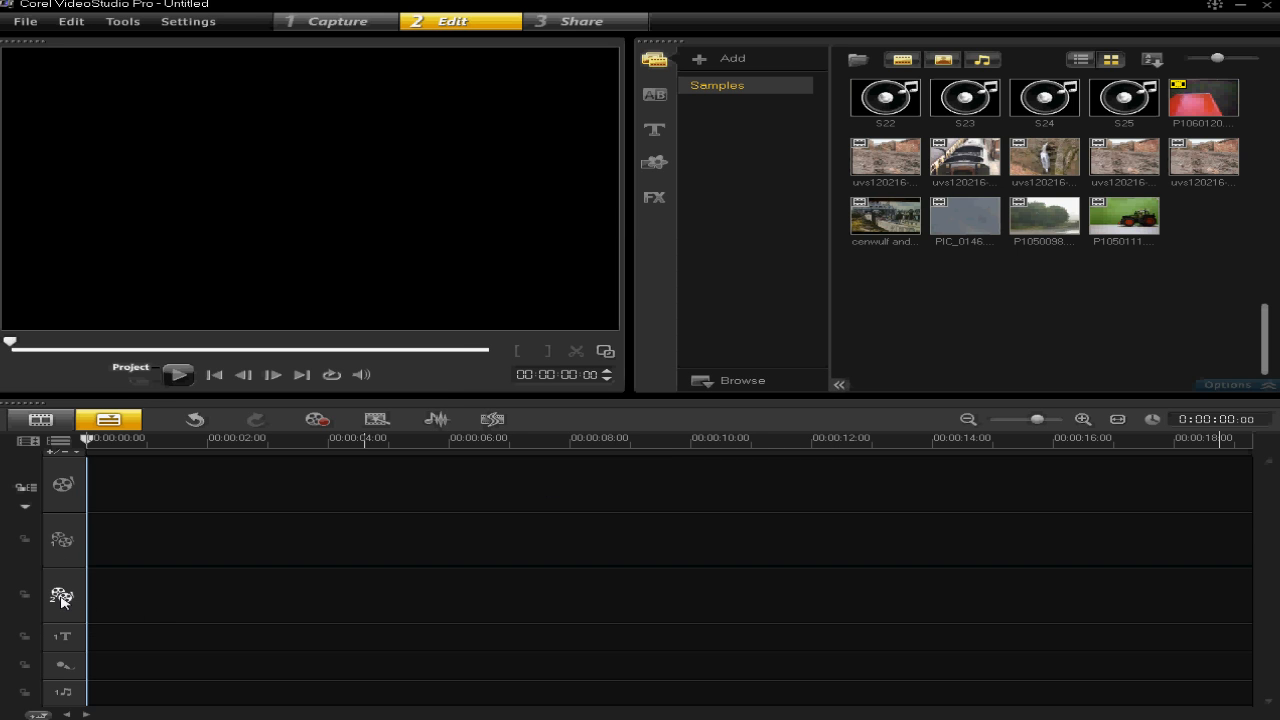
pyautogui.moveTo(490, 616)
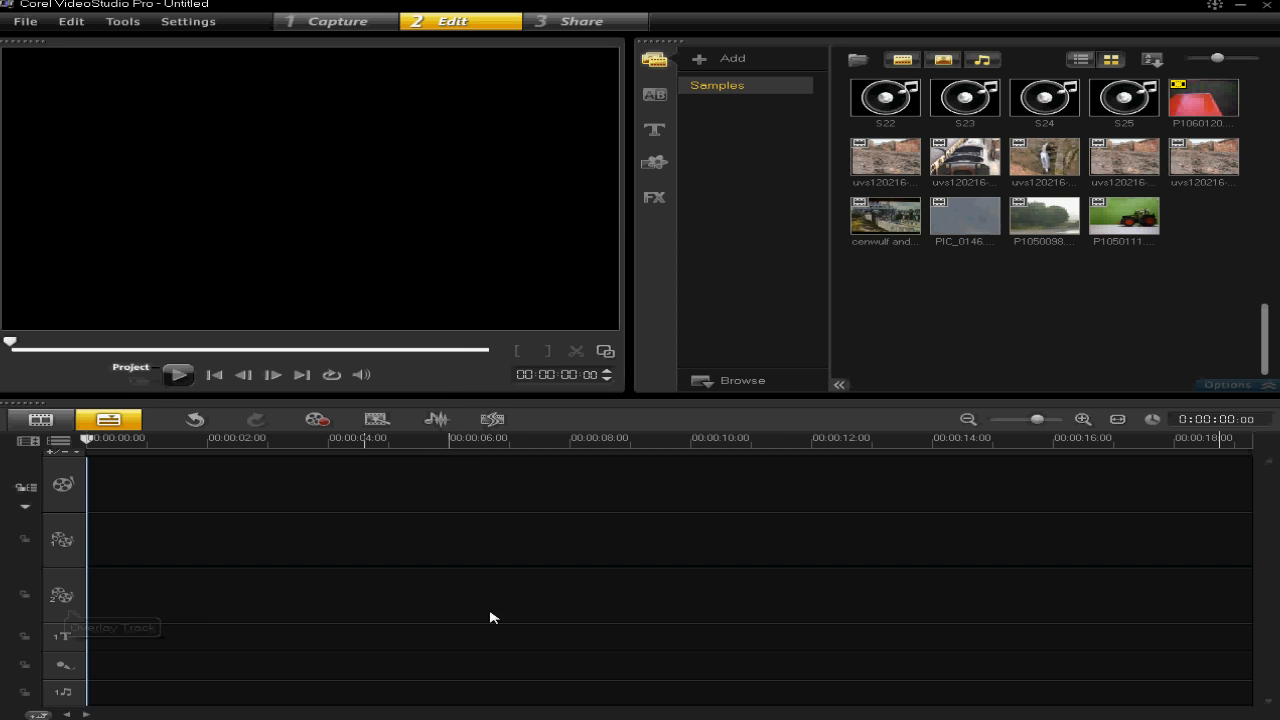
pyautogui.moveTo(856, 550)
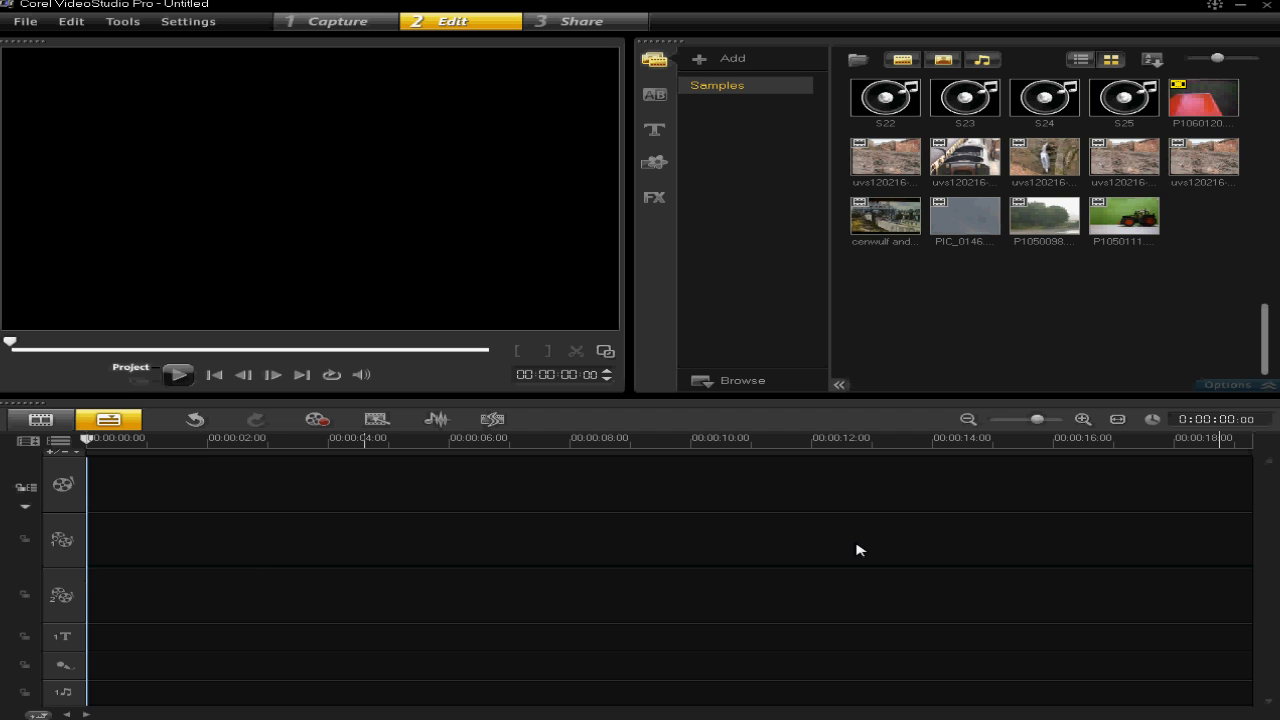
pyautogui.moveTo(1044, 216)
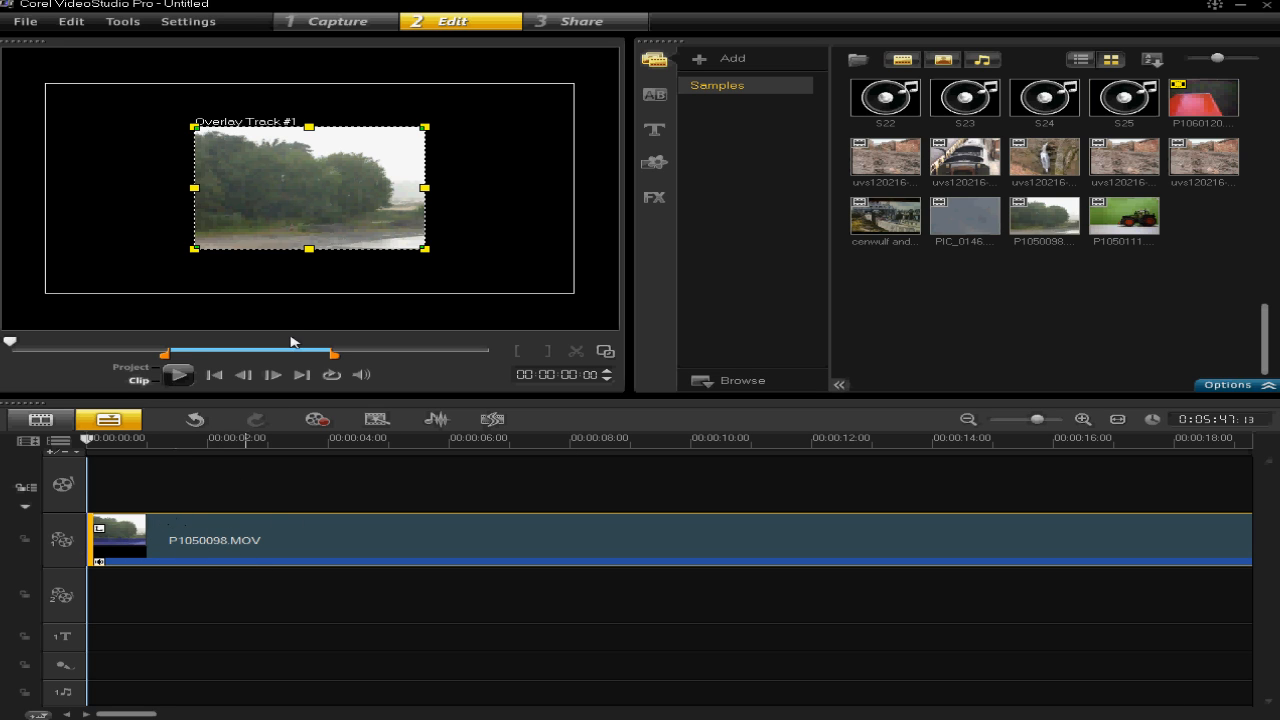
pyautogui.moveTo(296, 136)
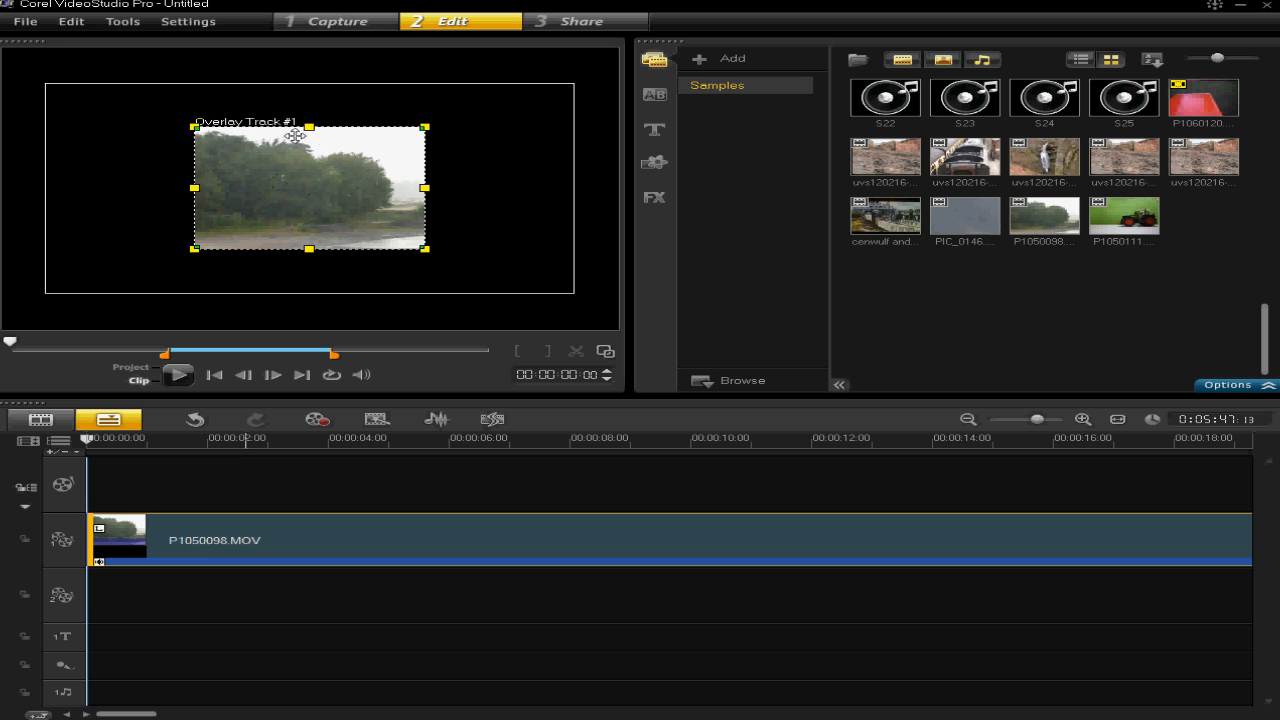
pyautogui.moveTo(268, 148)
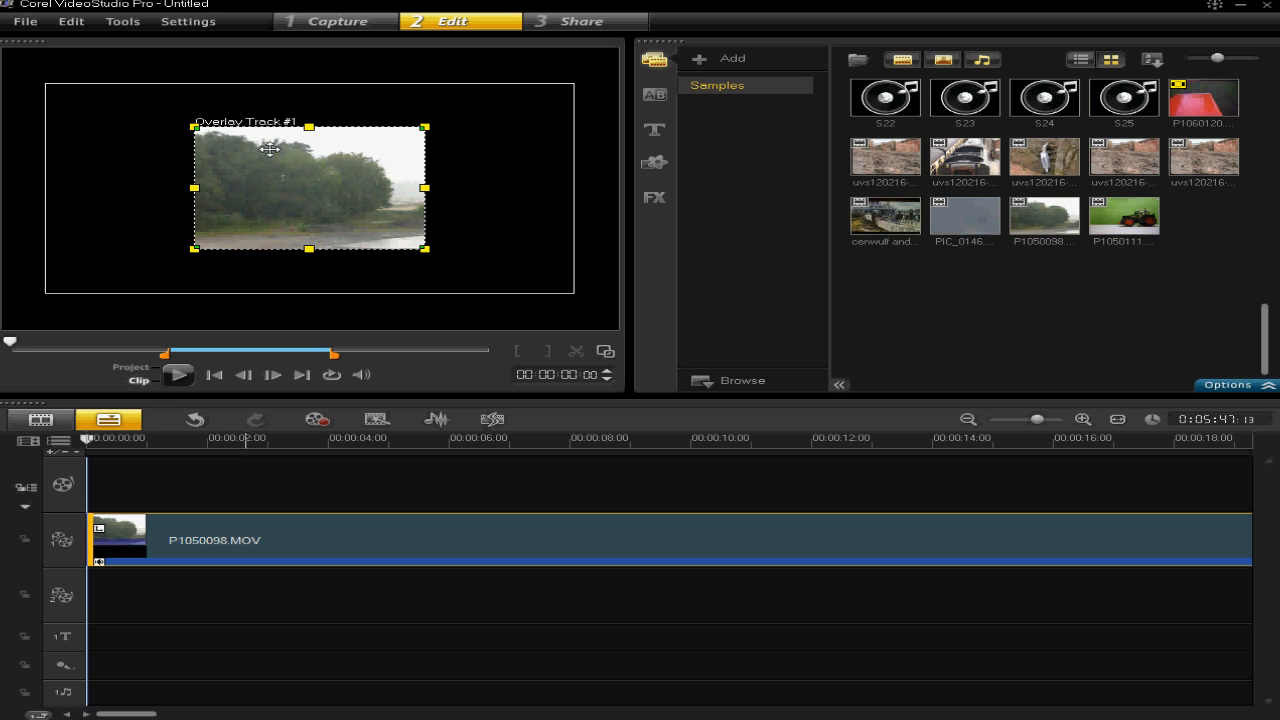
pyautogui.moveTo(342, 232)
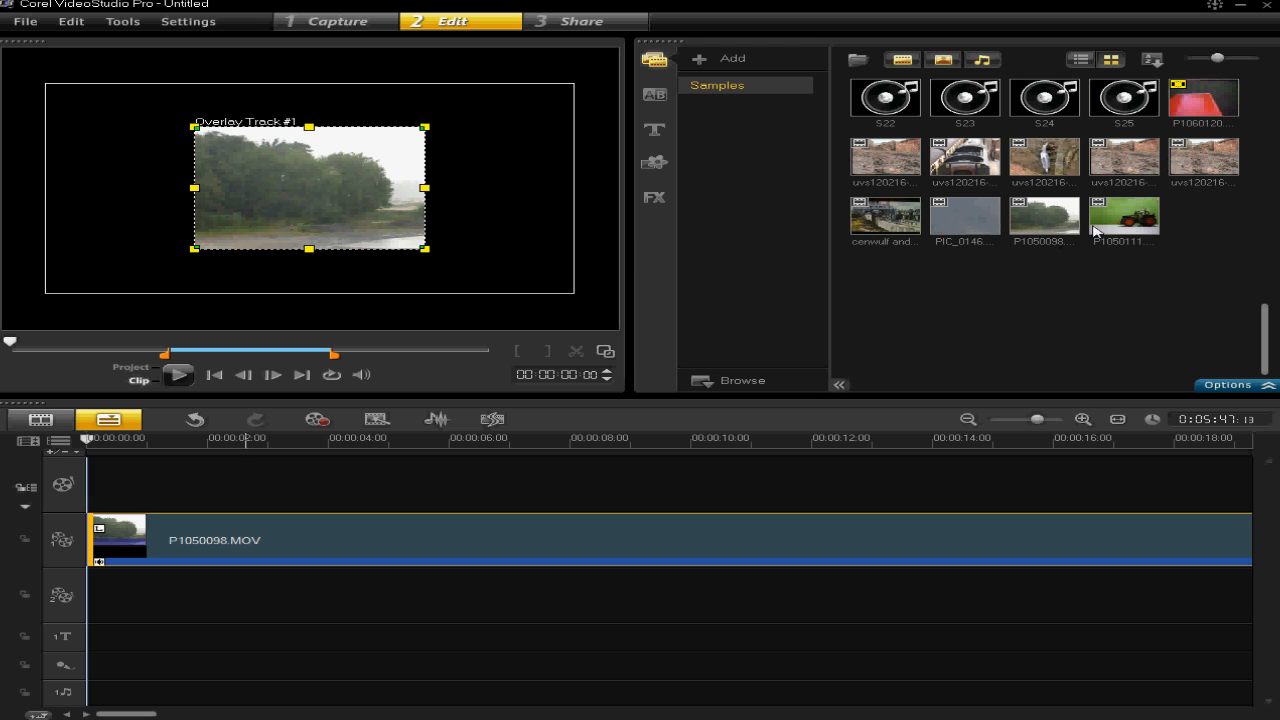
pyautogui.moveTo(1124, 218)
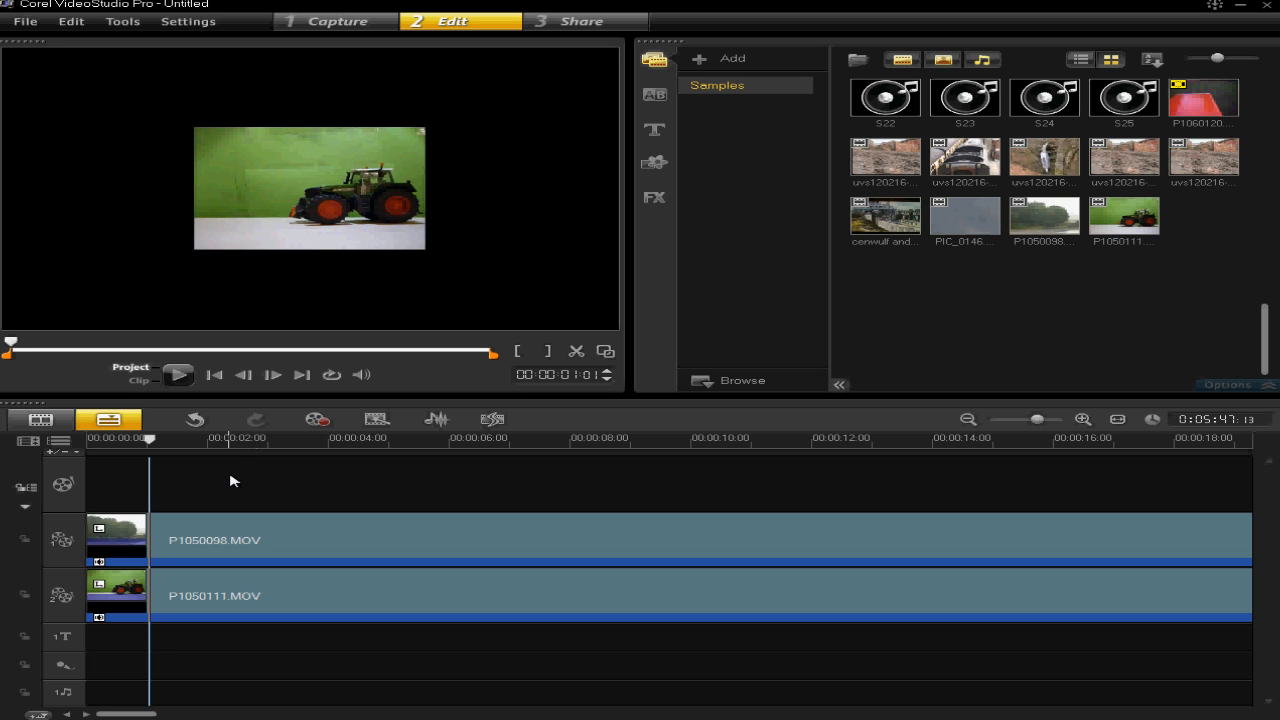
pyautogui.moveTo(228, 532)
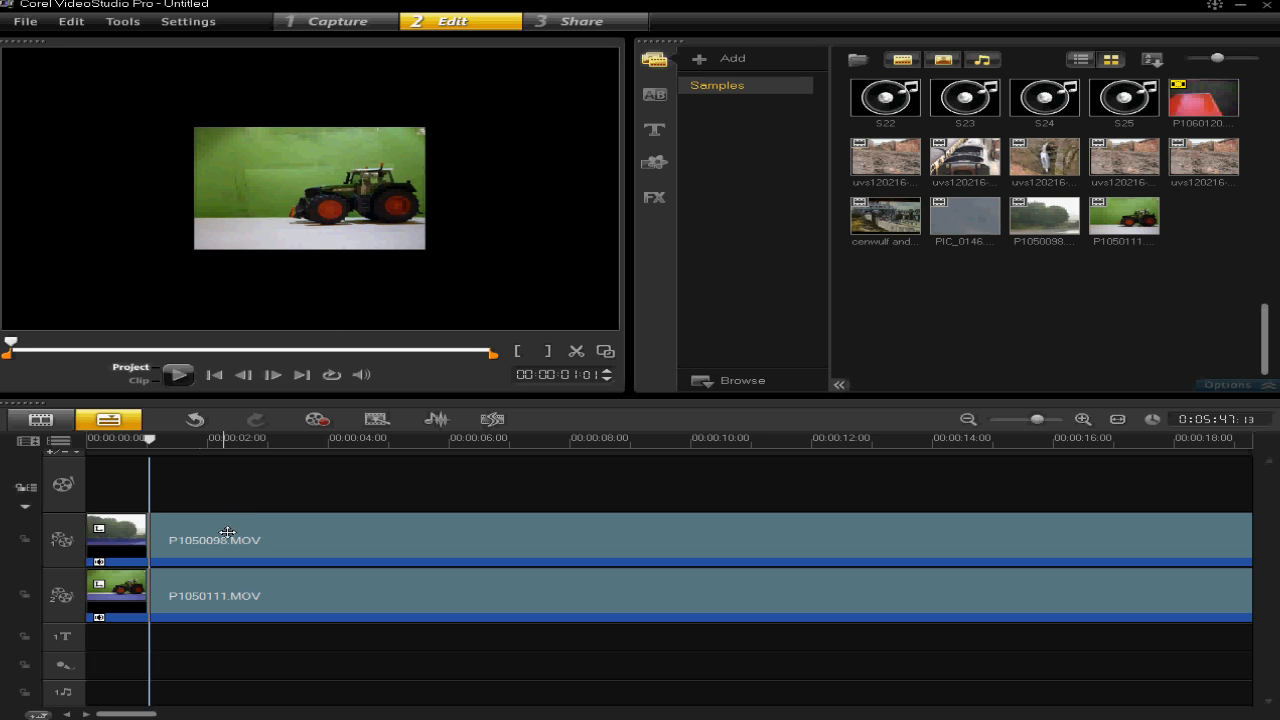
pyautogui.moveTo(196, 520)
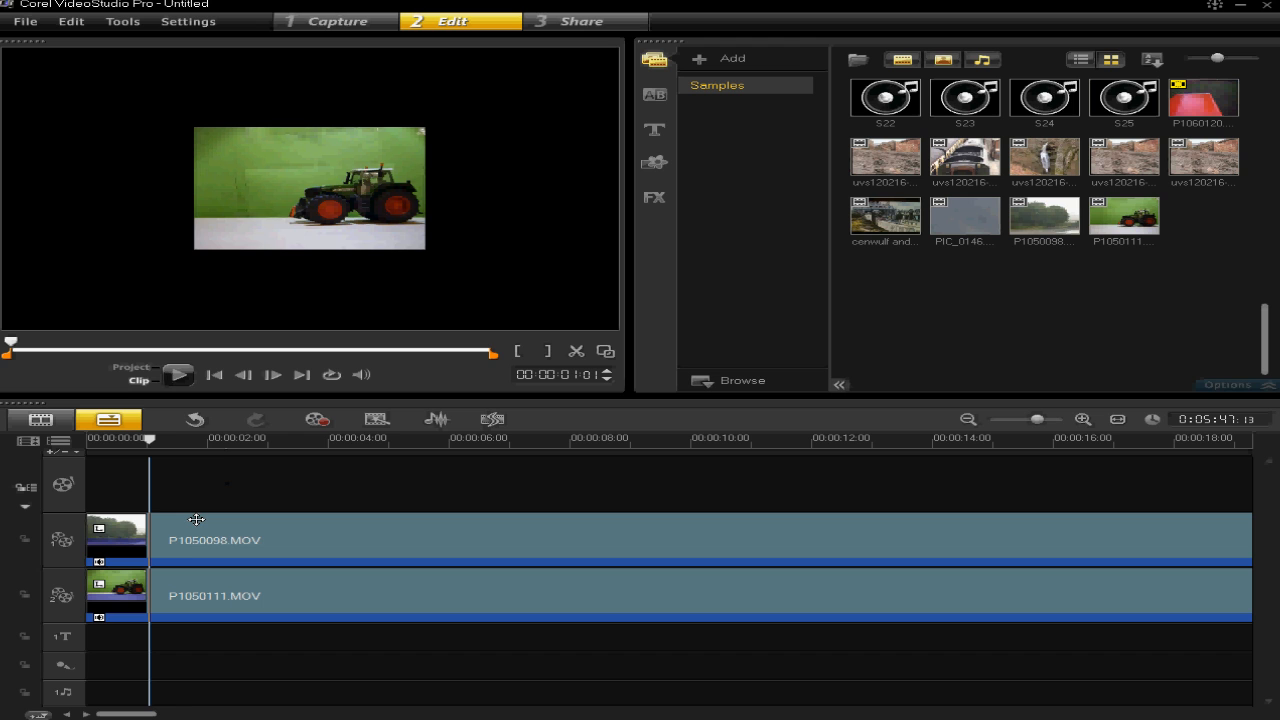
# Drag the rain clip's overlay to the upper-left area of the preview frame.
pyautogui.click(116, 540)
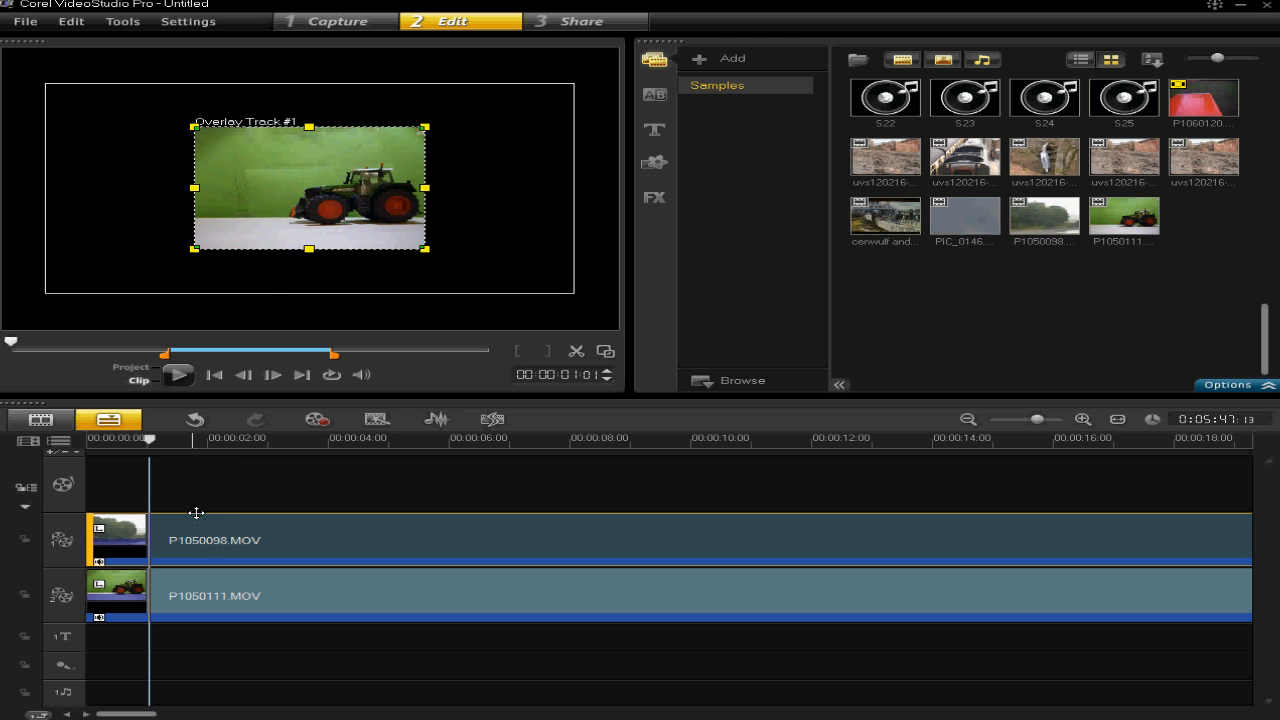
pyautogui.moveTo(310, 188); pyautogui.dragTo(228, 188)
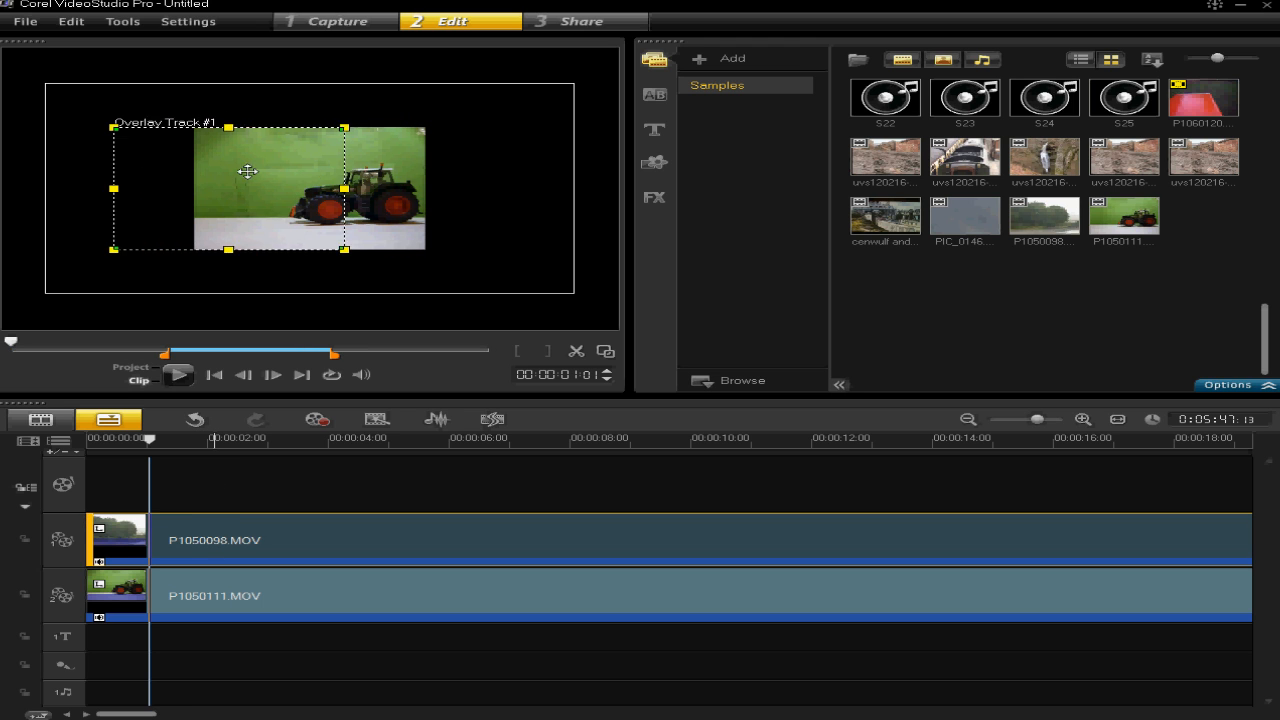
pyautogui.moveTo(248, 170); pyautogui.dragTo(156, 178)
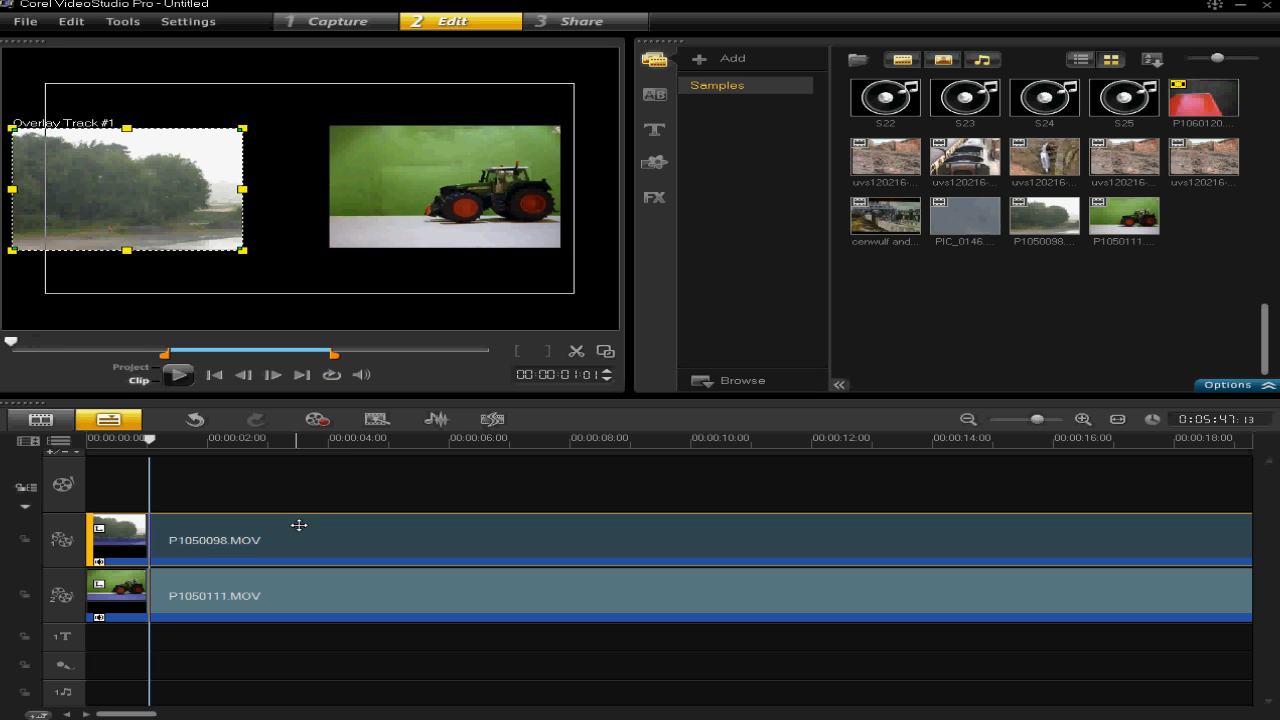
pyautogui.moveTo(100, 138)
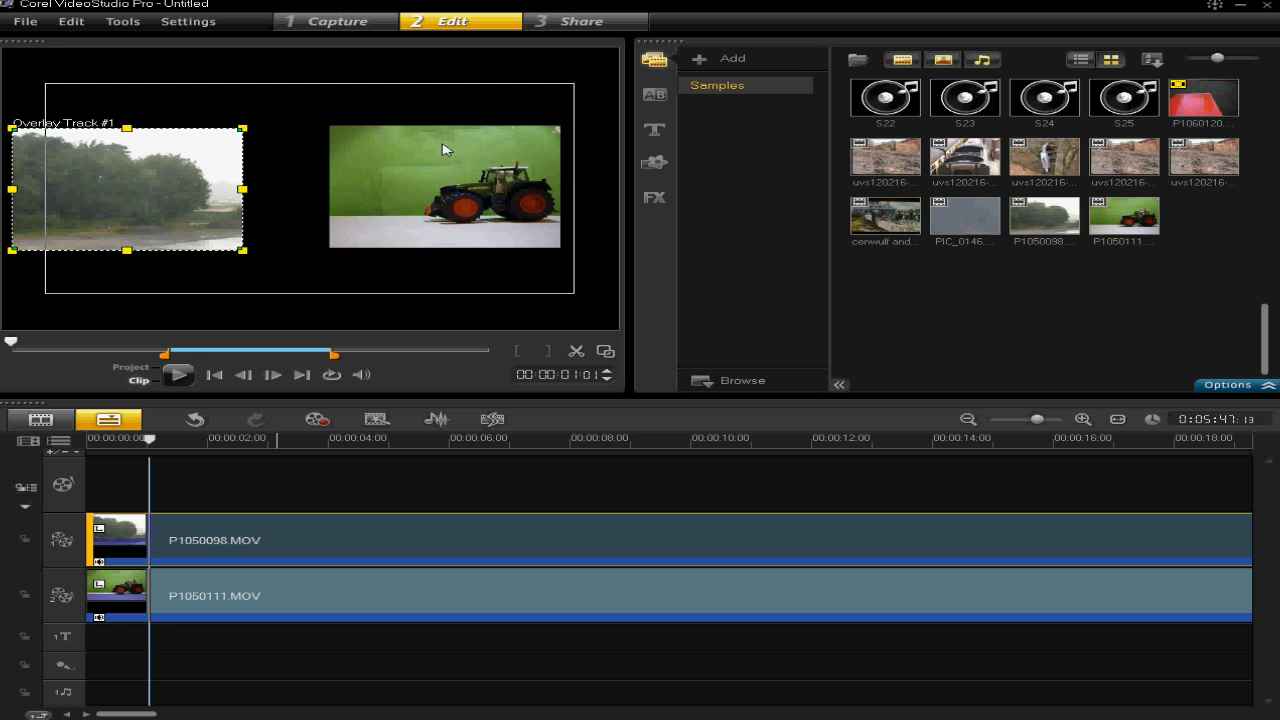
pyautogui.moveTo(330, 178)
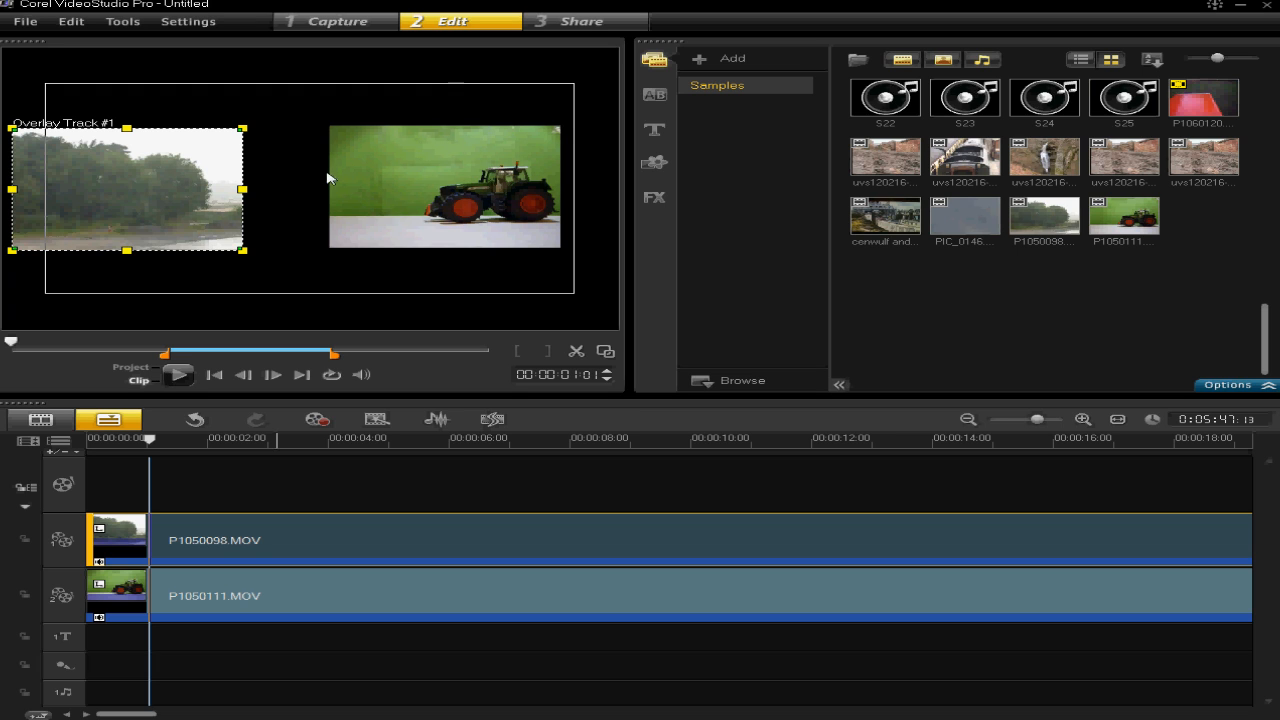
pyautogui.moveTo(308, 172)
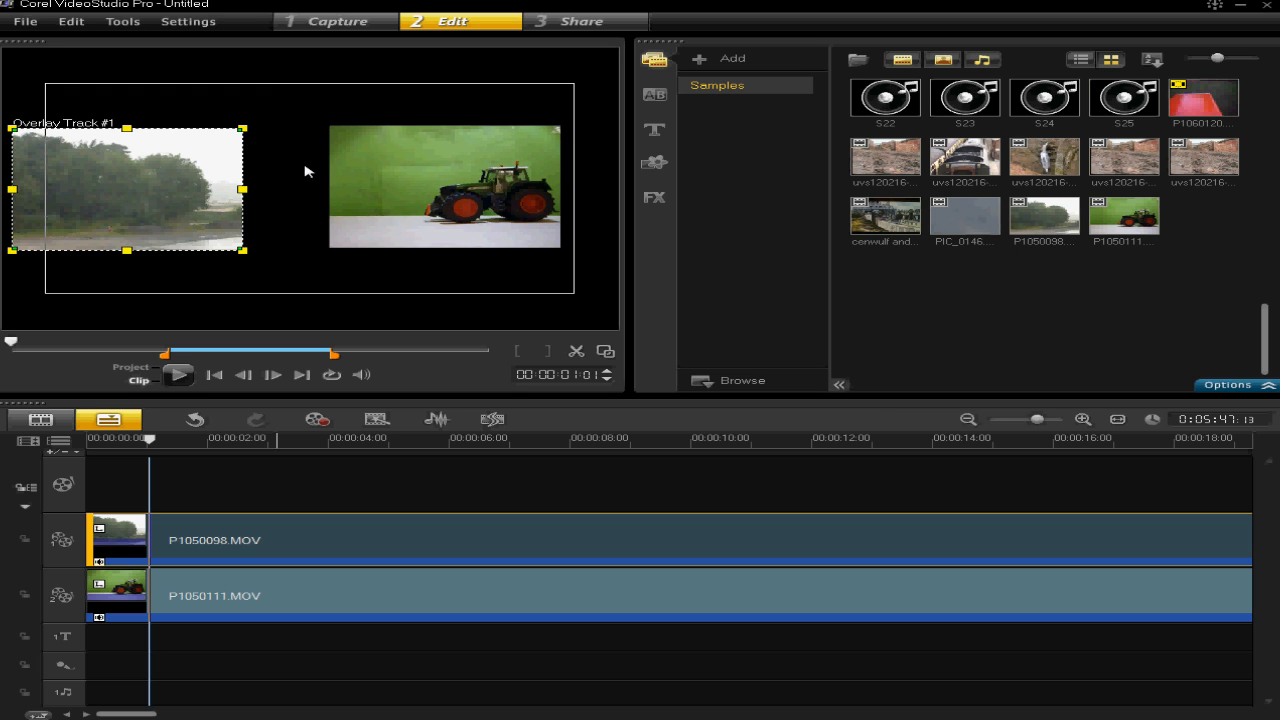
pyautogui.moveTo(250, 130)
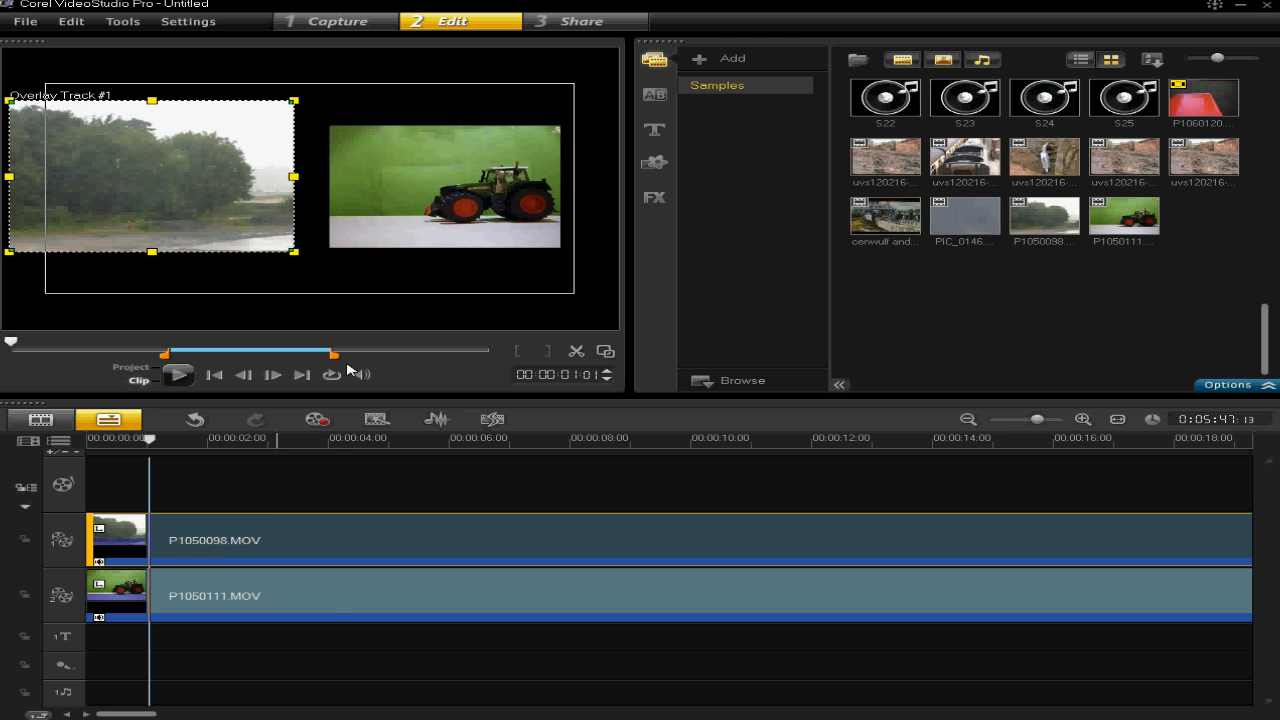
# Select the tractor overlay in the preview so it can be resized.
pyautogui.click(444, 186)
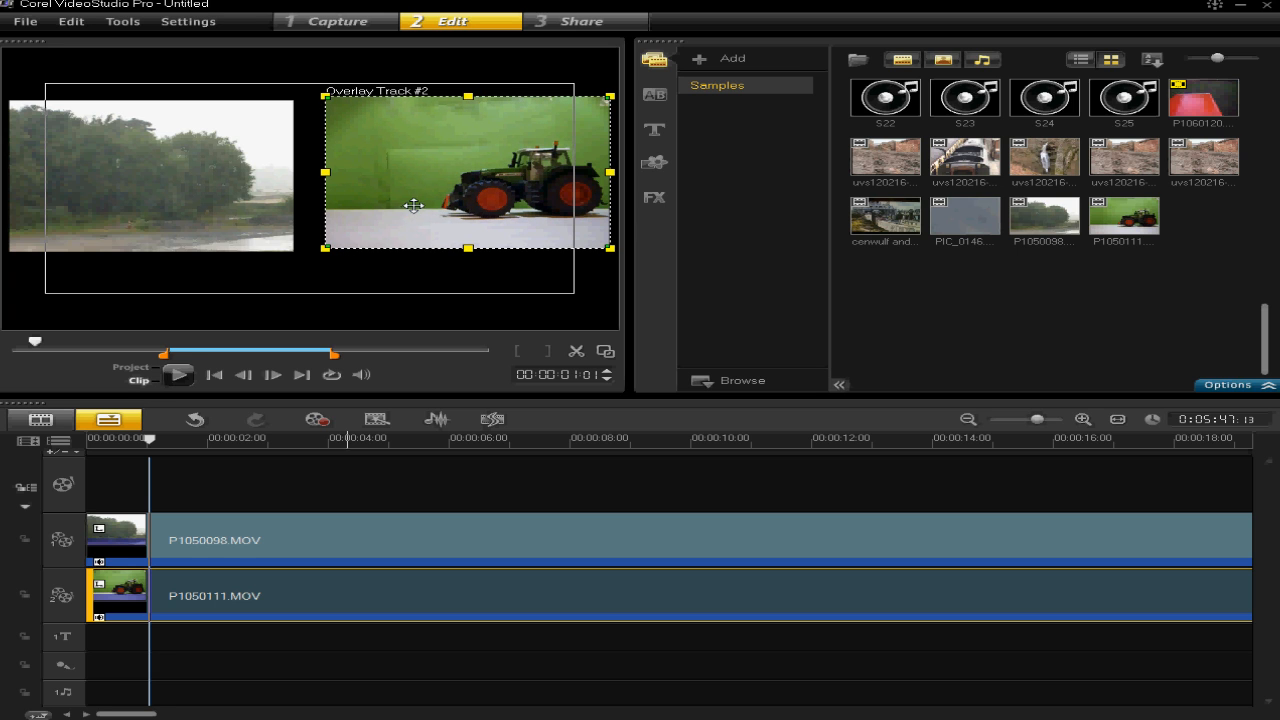
# Anchor the tractor overlay at Center > Right via its preview context menu.
pyautogui.rightClick(428, 176)
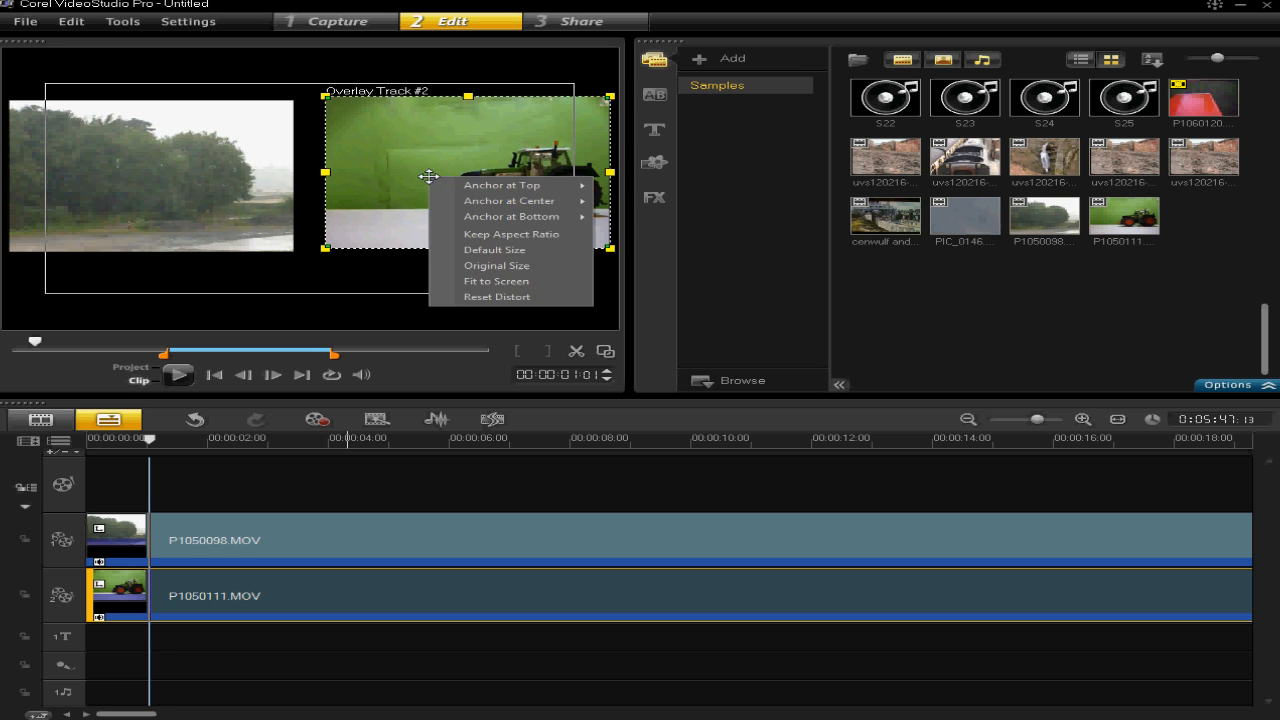
pyautogui.moveTo(500, 184)
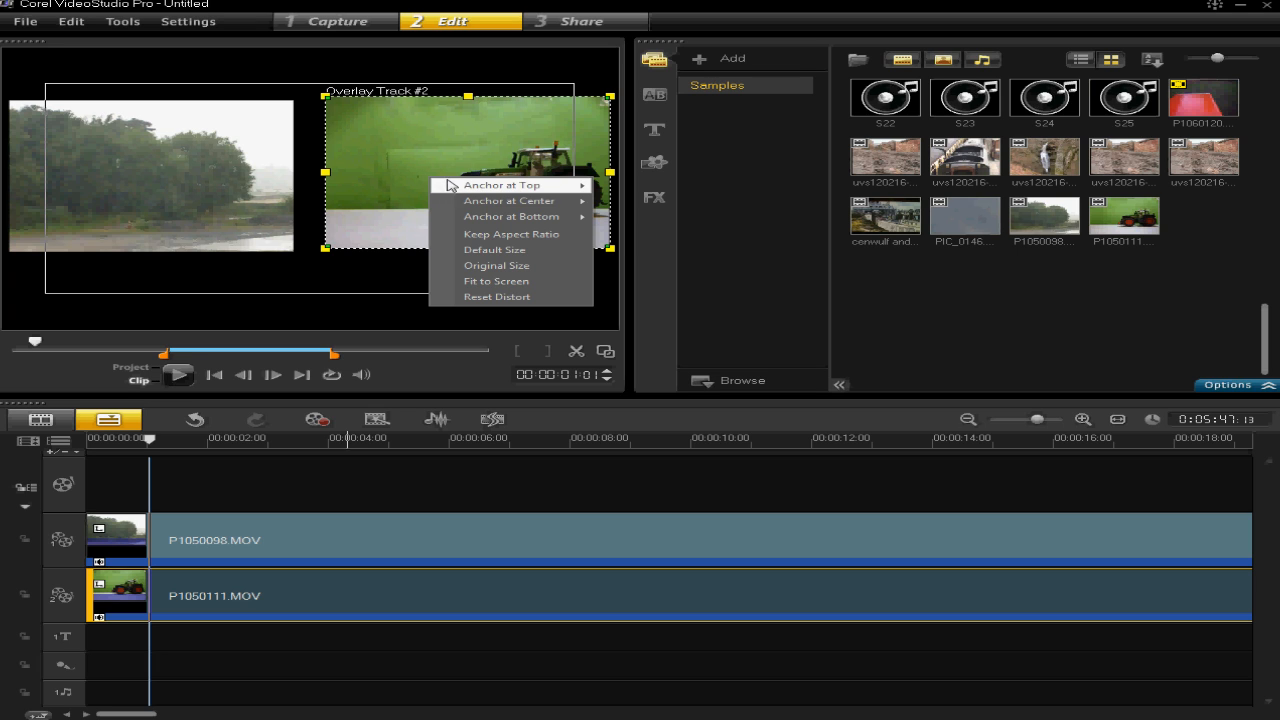
pyautogui.moveTo(510, 200)
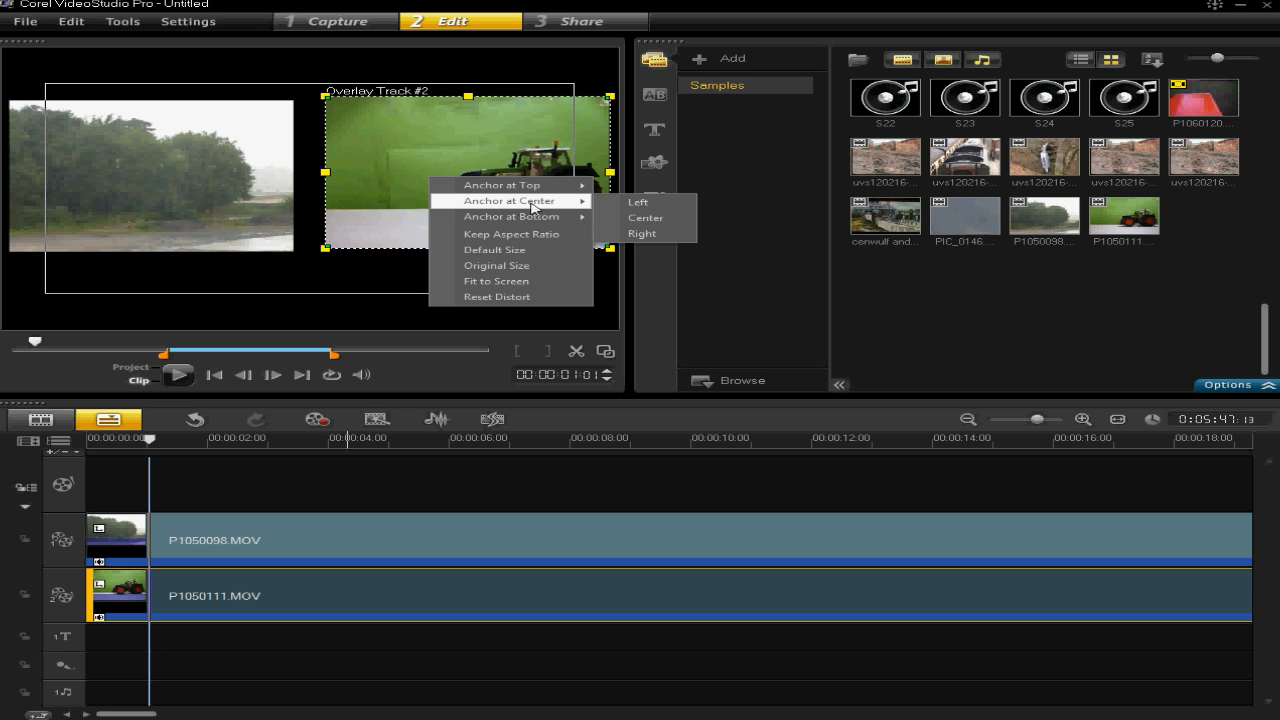
pyautogui.moveTo(642, 232)
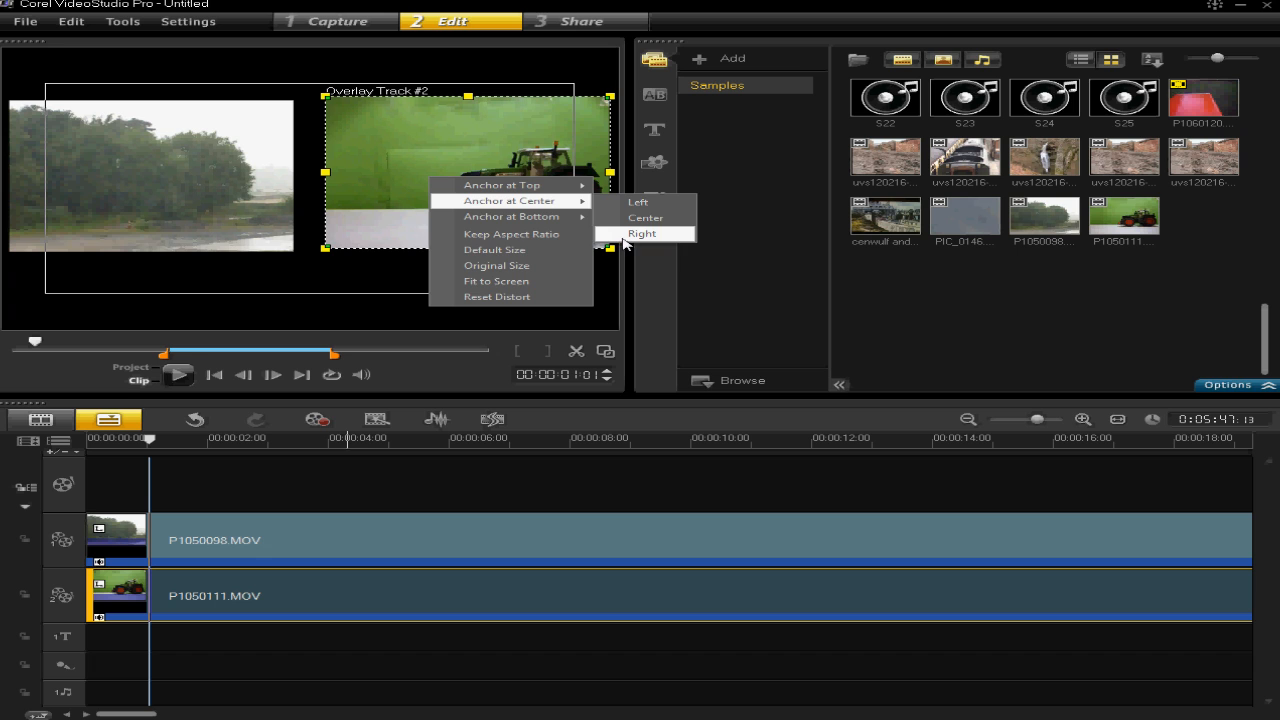
pyautogui.click(642, 232)
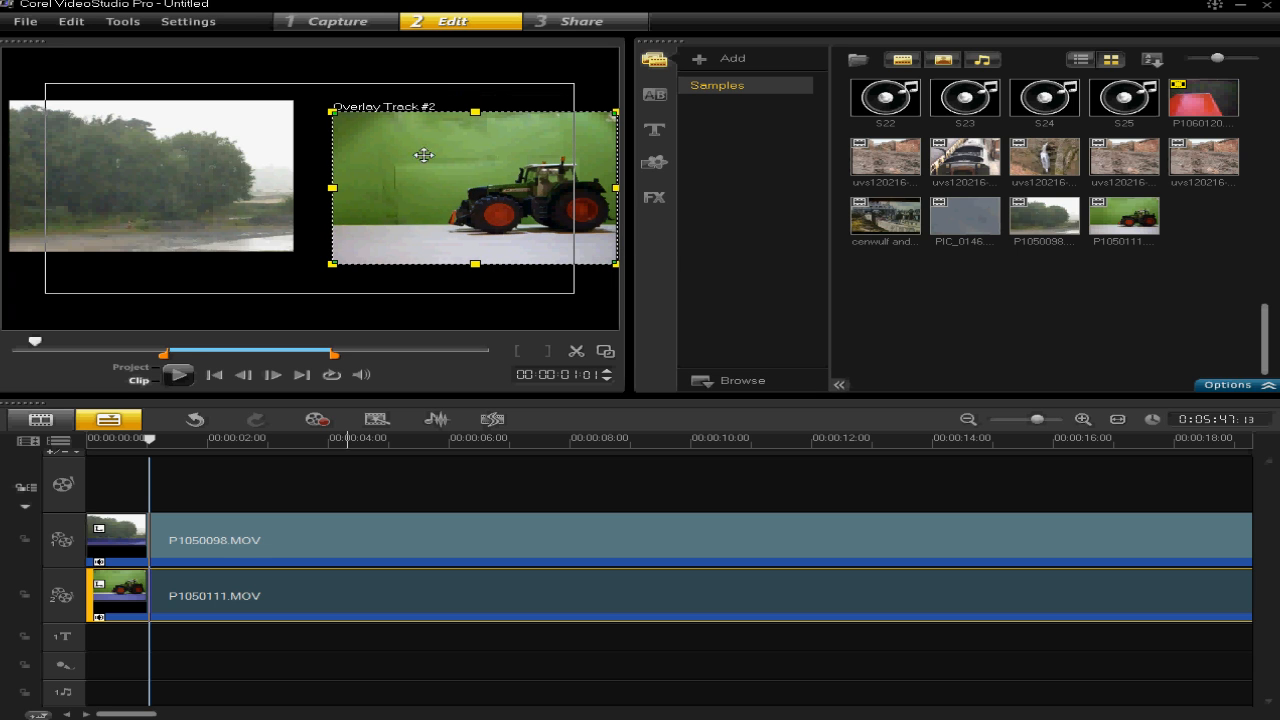
pyautogui.moveTo(608, 200)
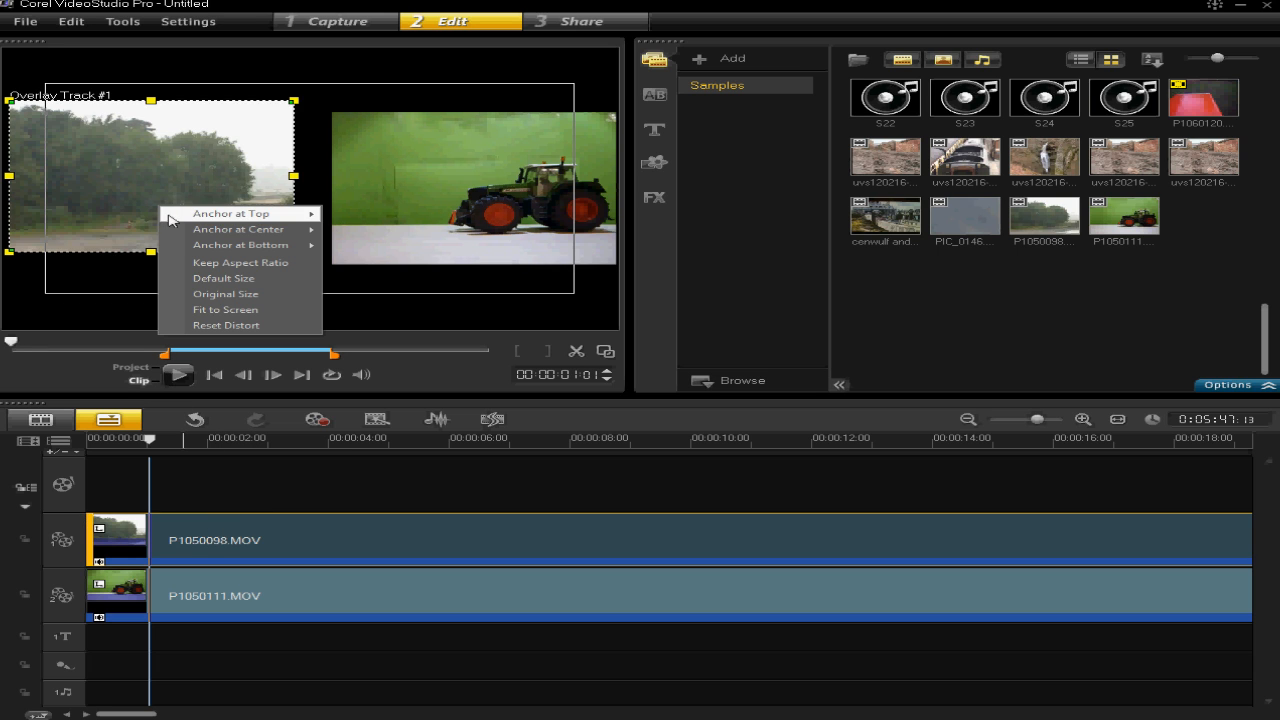
pyautogui.moveTo(238, 228)
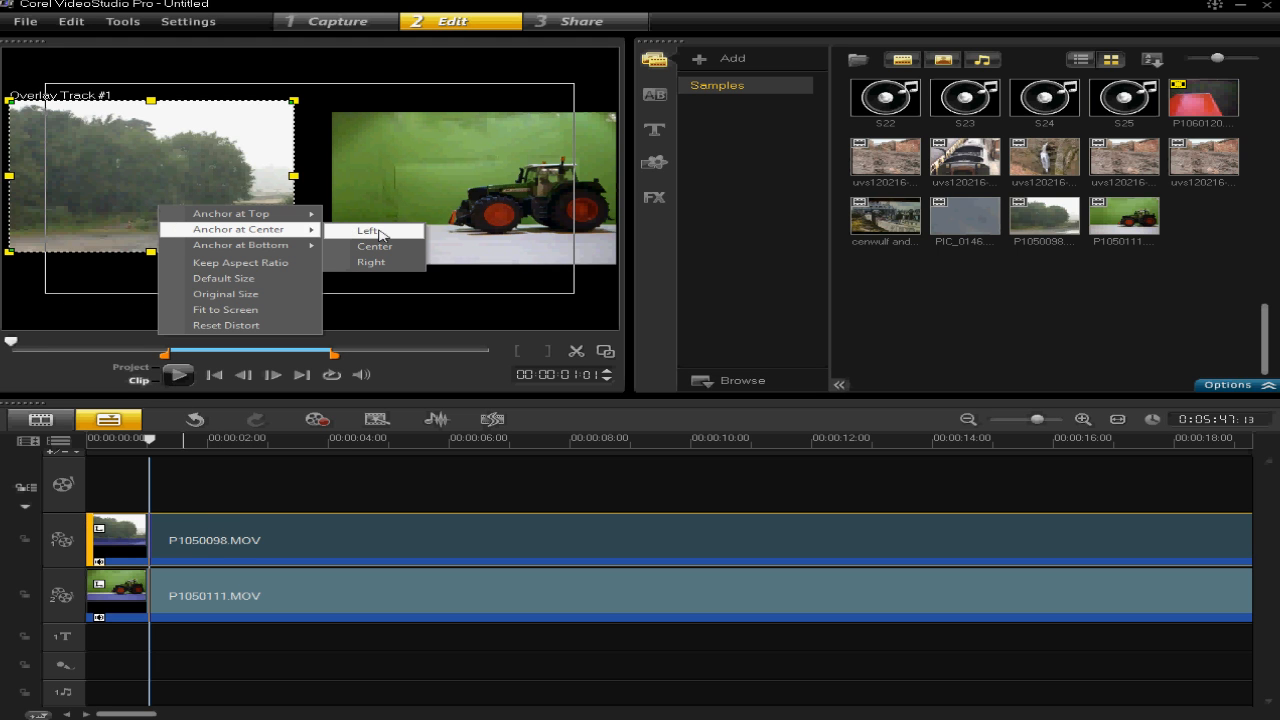
# Anchor the rain overlay at Center > Left and deselect to view the layout.
pyautogui.click(368, 230)
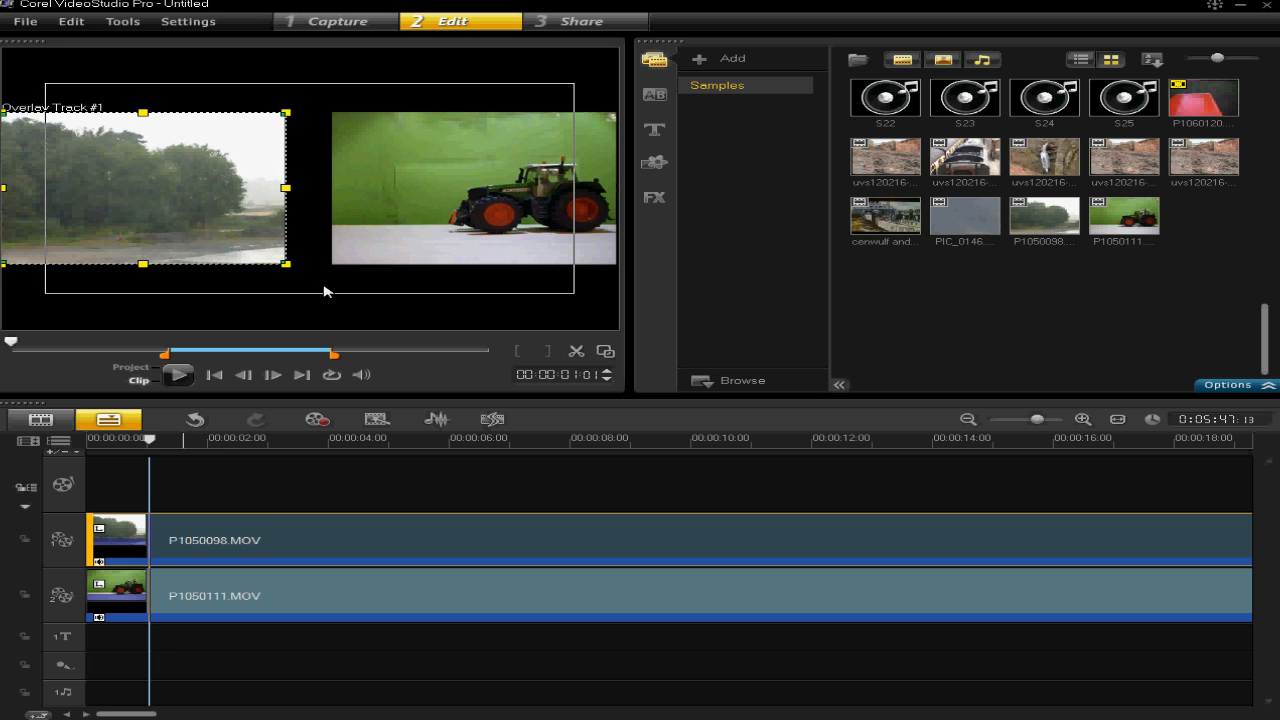
pyautogui.click(212, 438)
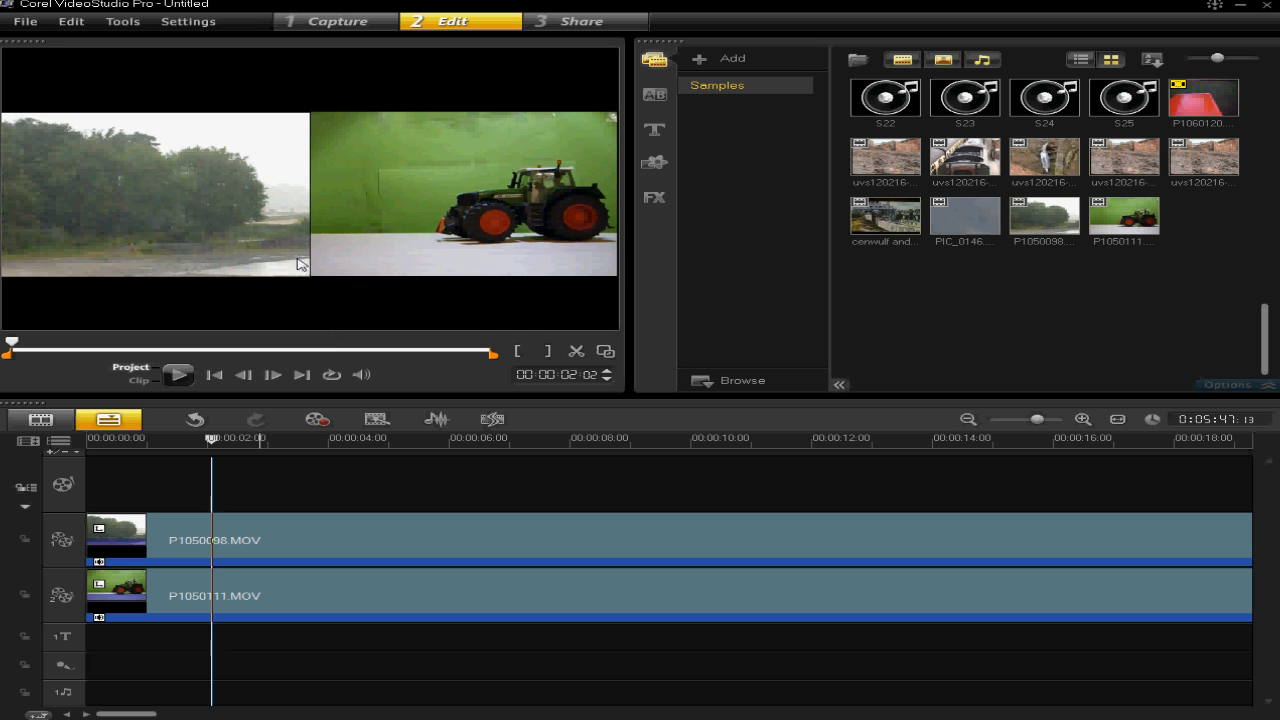
pyautogui.moveTo(316, 272)
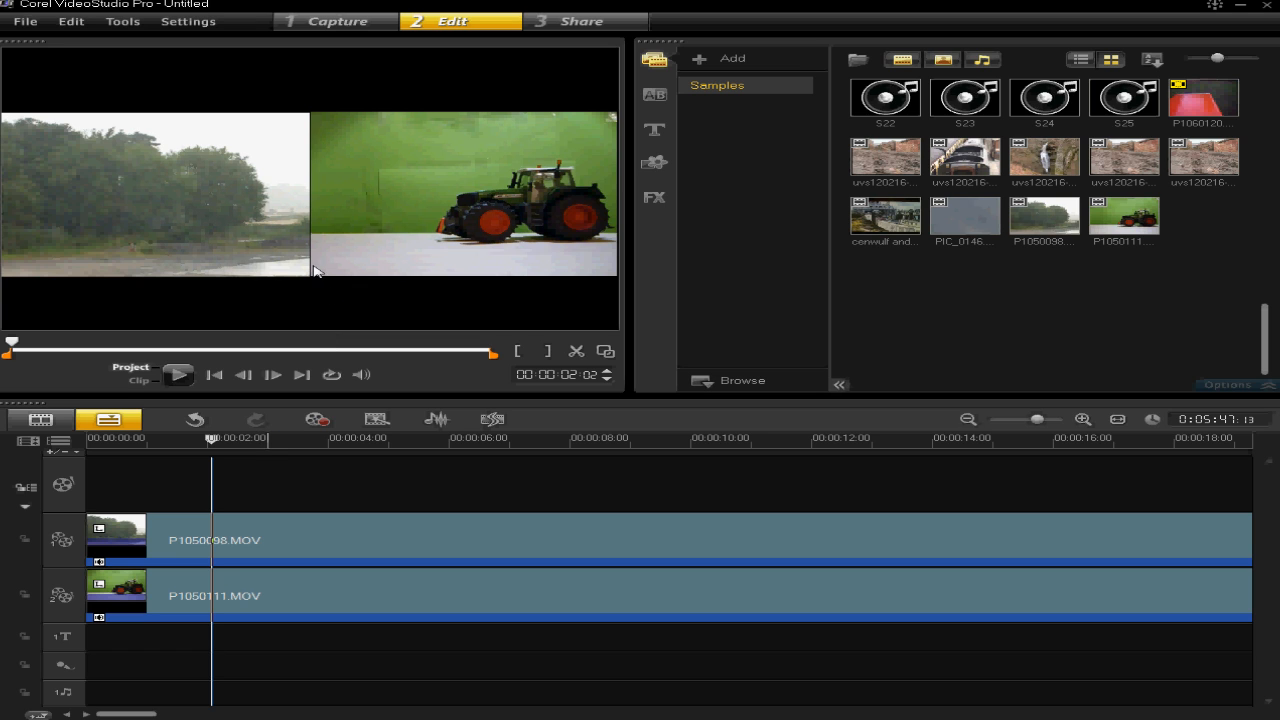
pyautogui.moveTo(224, 224)
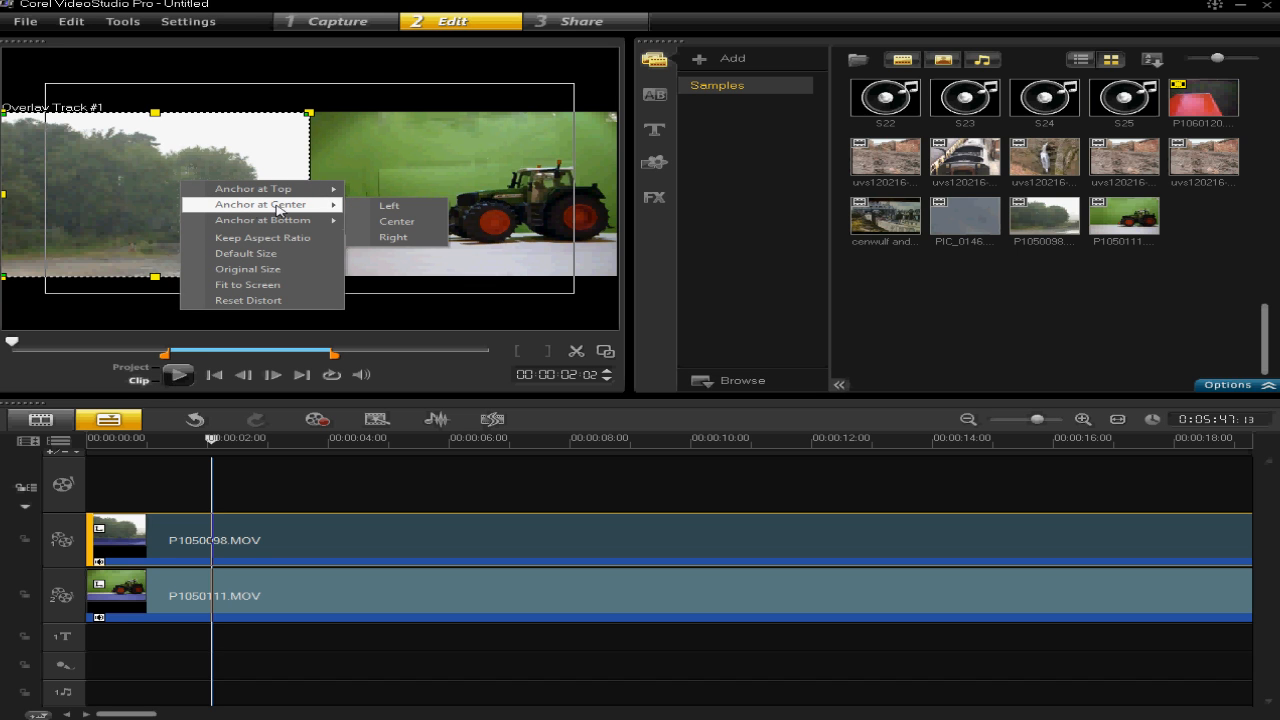
# Re-anchor the rain overlay center-left and the tractor overlay center-right.
pyautogui.click(396, 220)
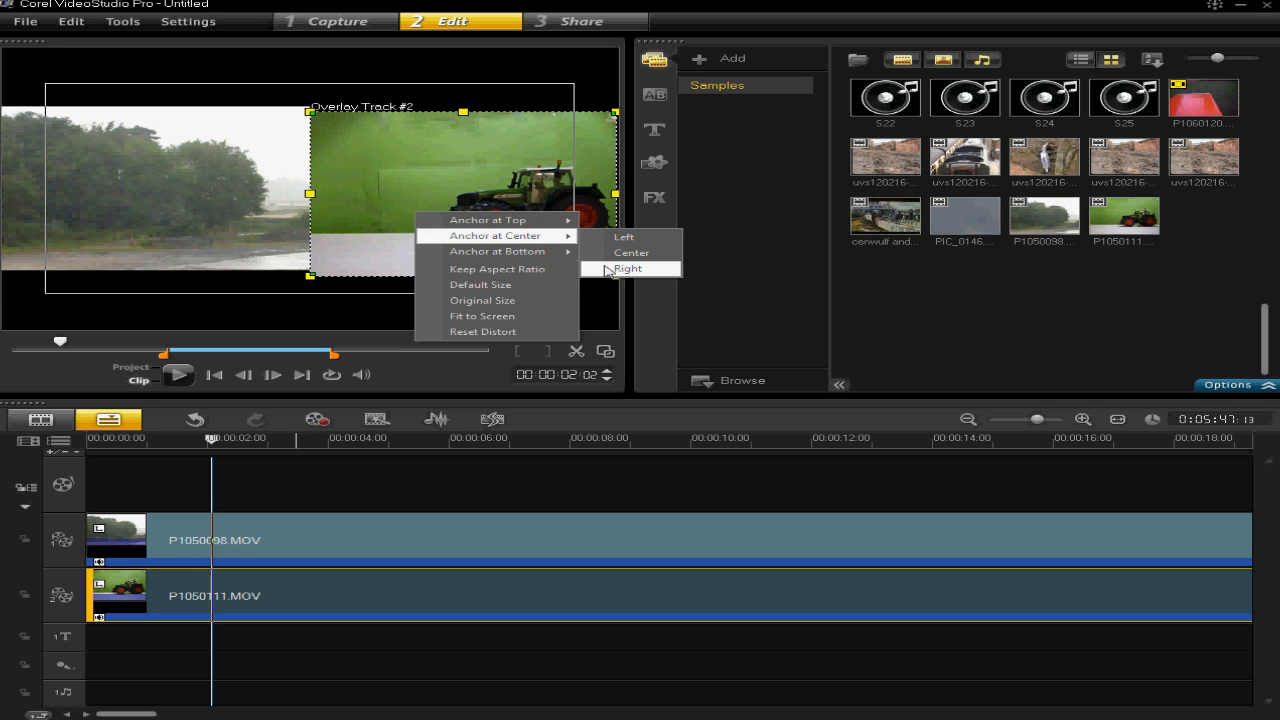
pyautogui.click(628, 268)
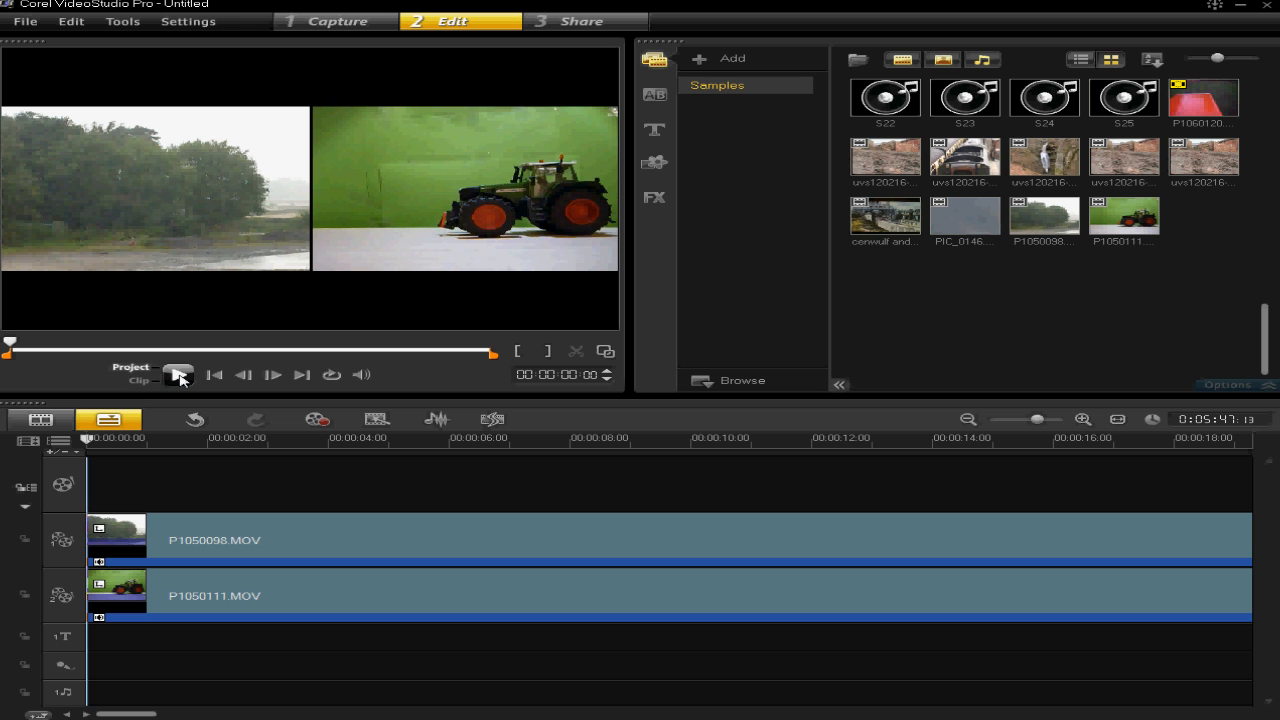
# Start preview playback of the split-screen project to check the result.
pyautogui.click(178, 374)
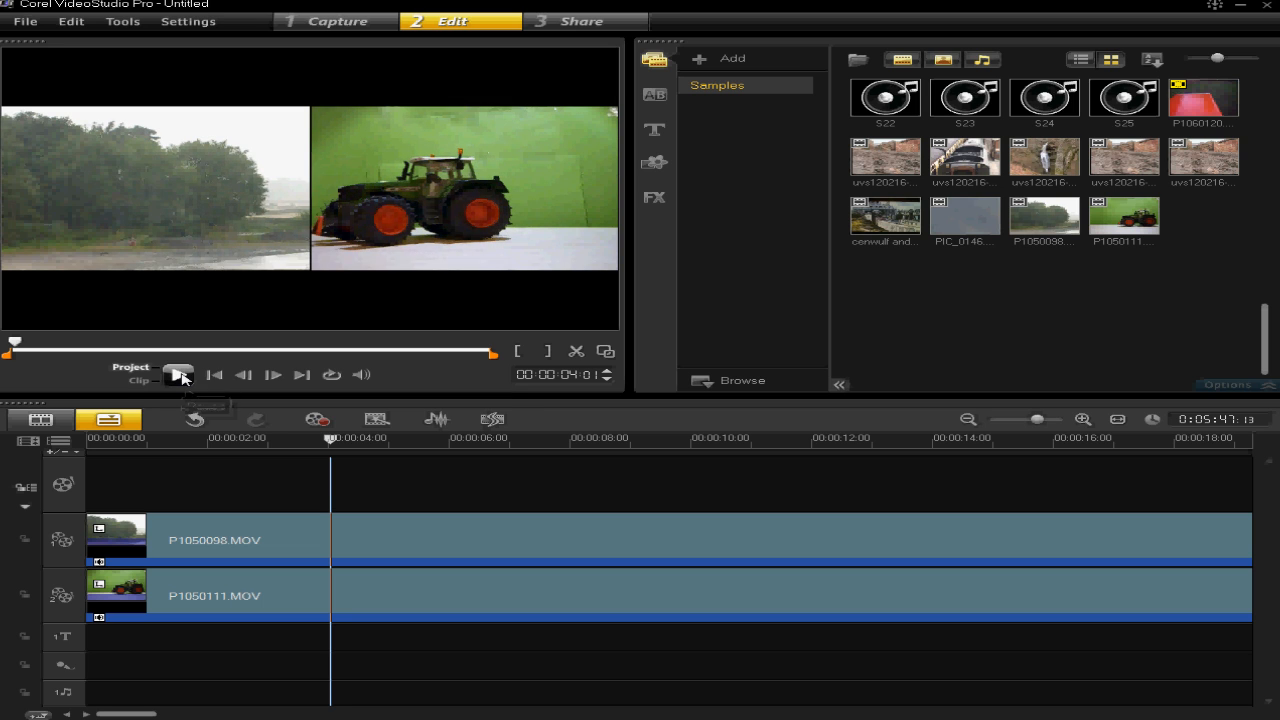
pyautogui.moveTo(180, 376)
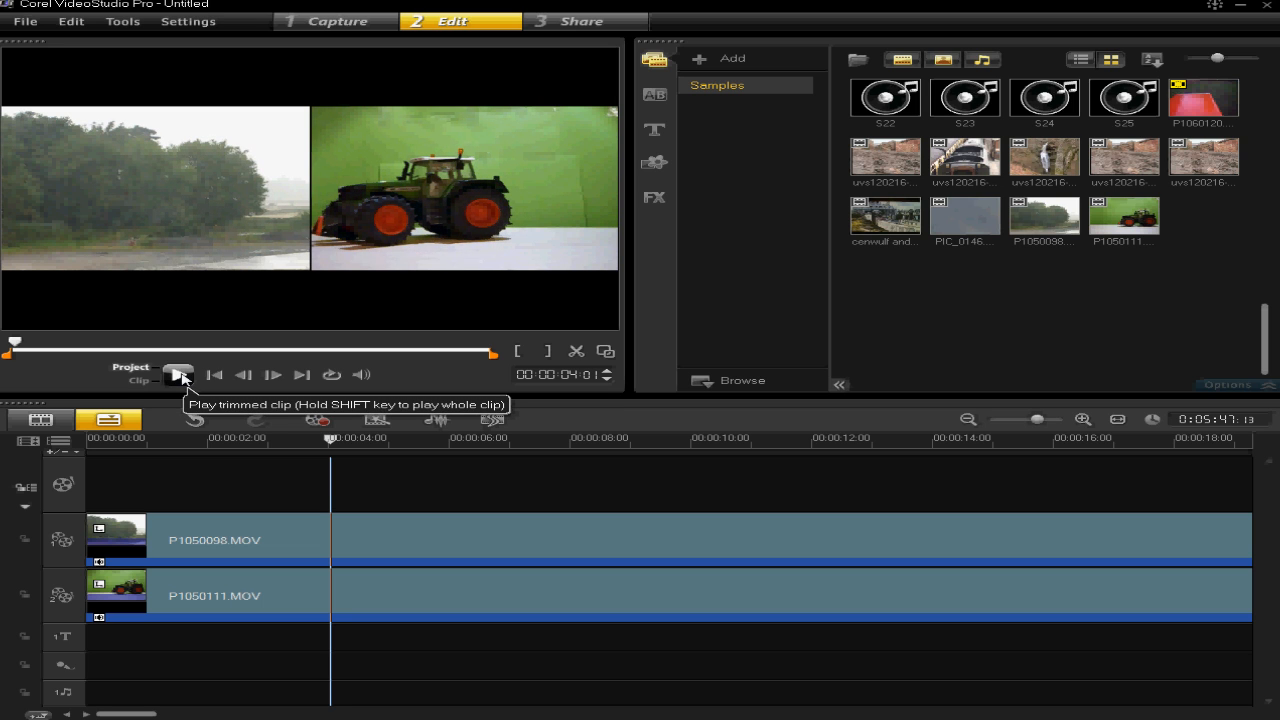